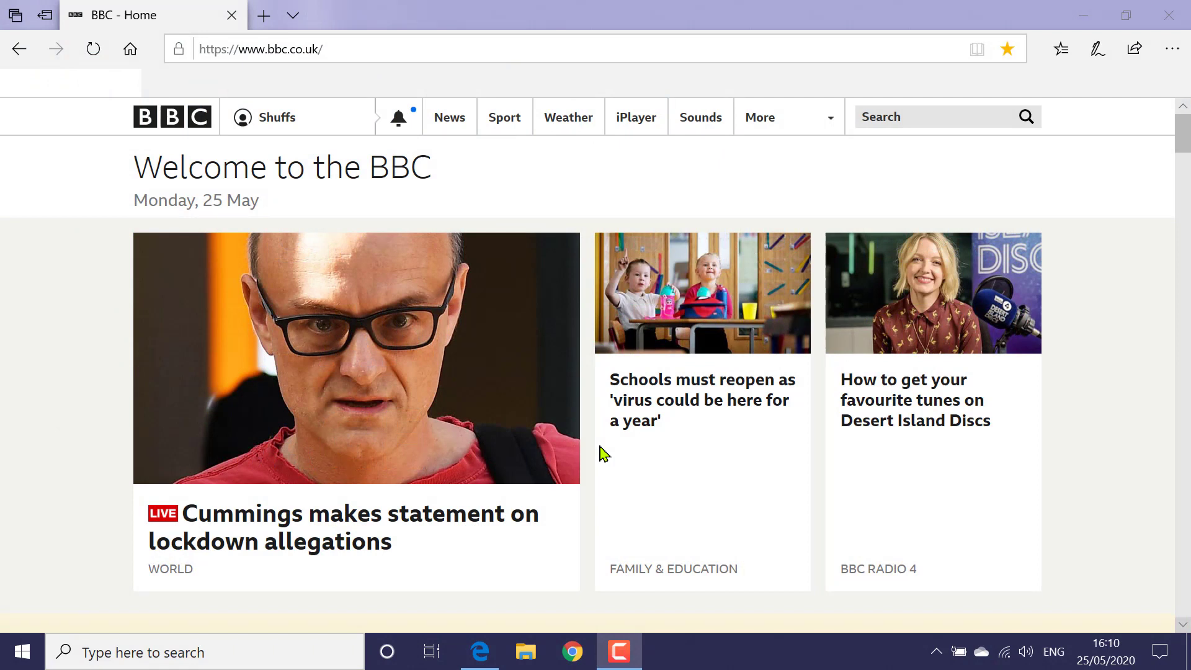
mouse_move(467, 149)
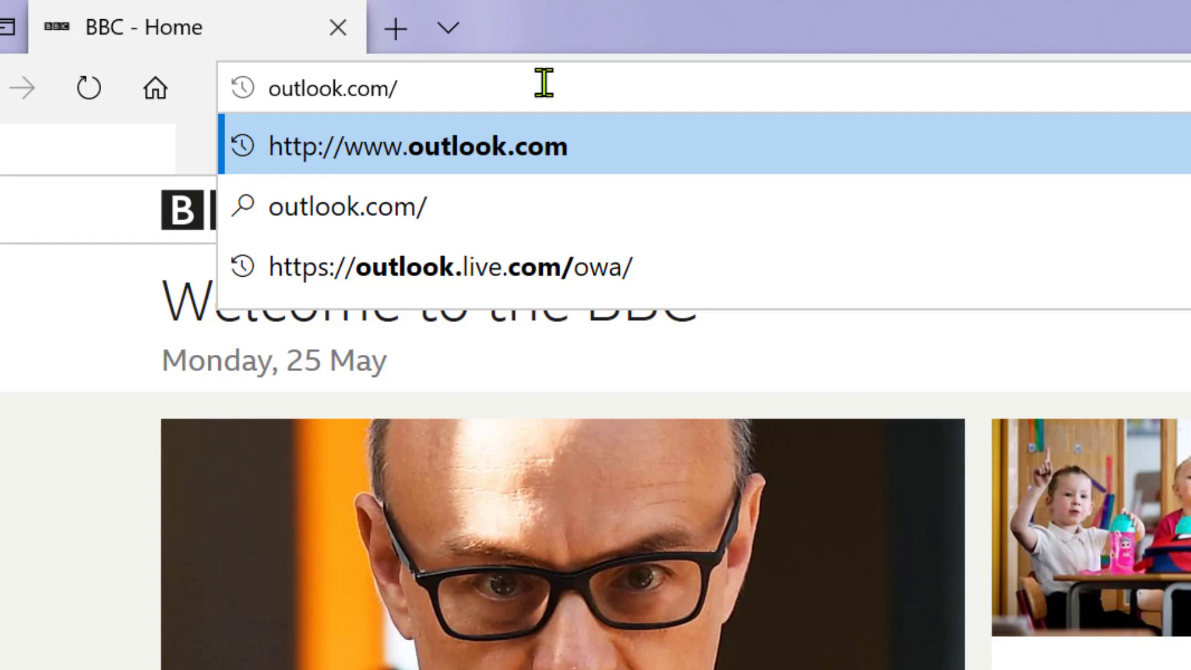
Load the outlook.live.com/owa Outlook home page and scroll down it.
left_click(447, 266)
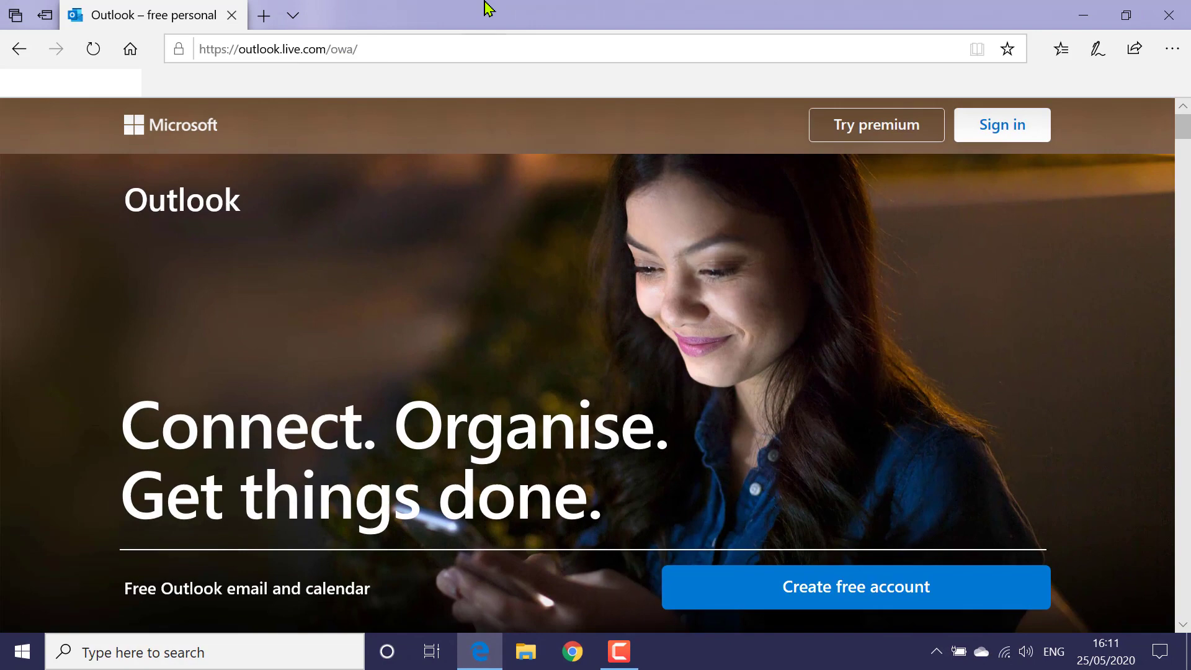
mouse_move(1182, 128)
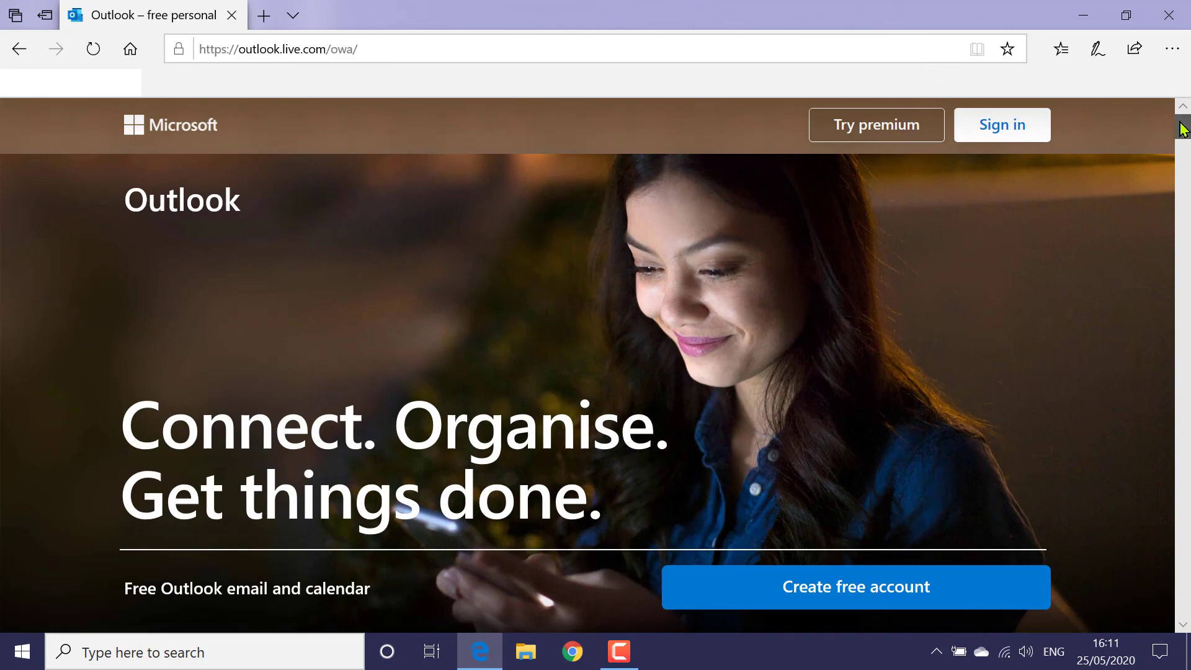
scroll("down", 3)
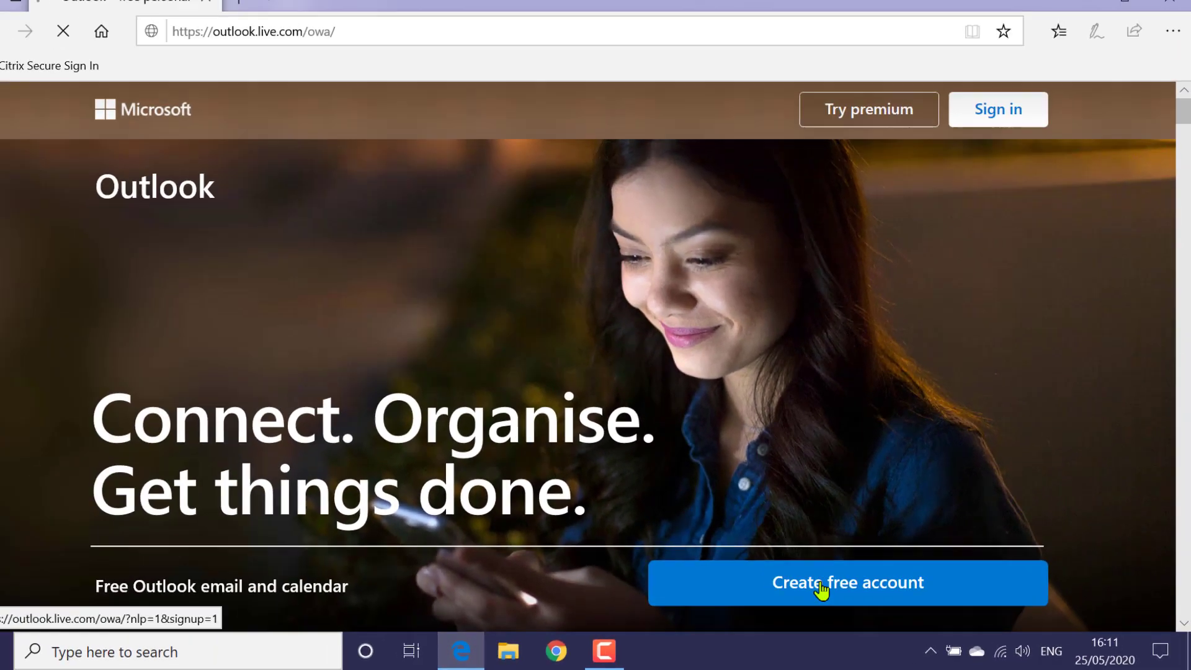
Begin a free Outlook account with the Create free account button.
left_click(848, 582)
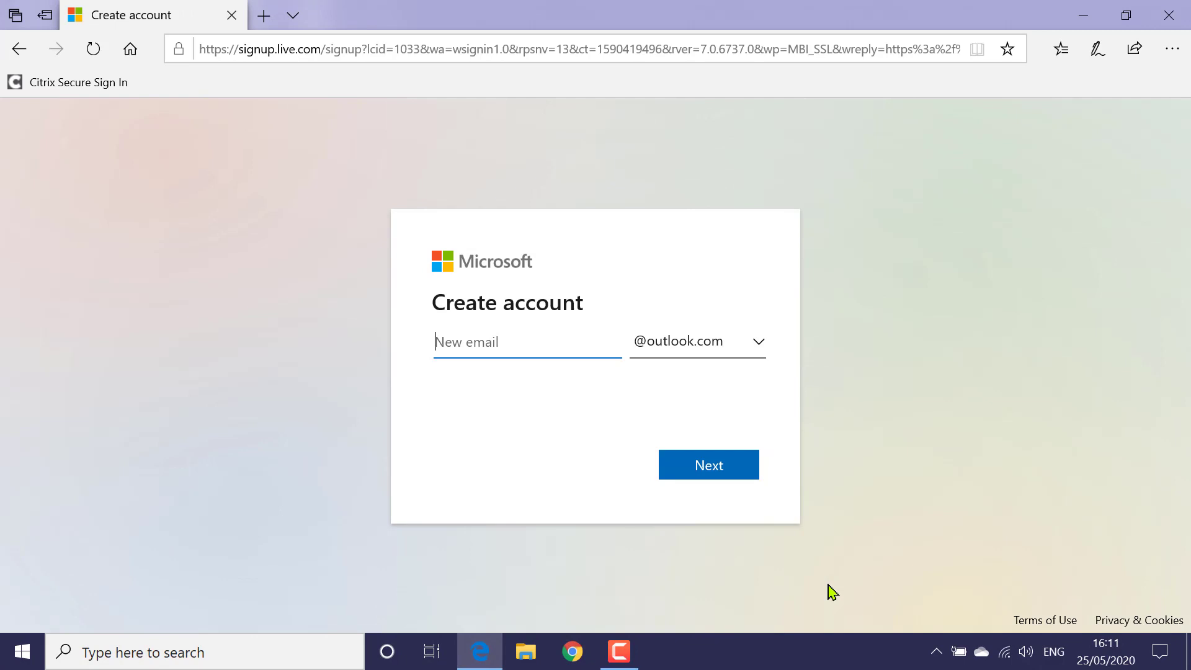
mouse_move(822, 593)
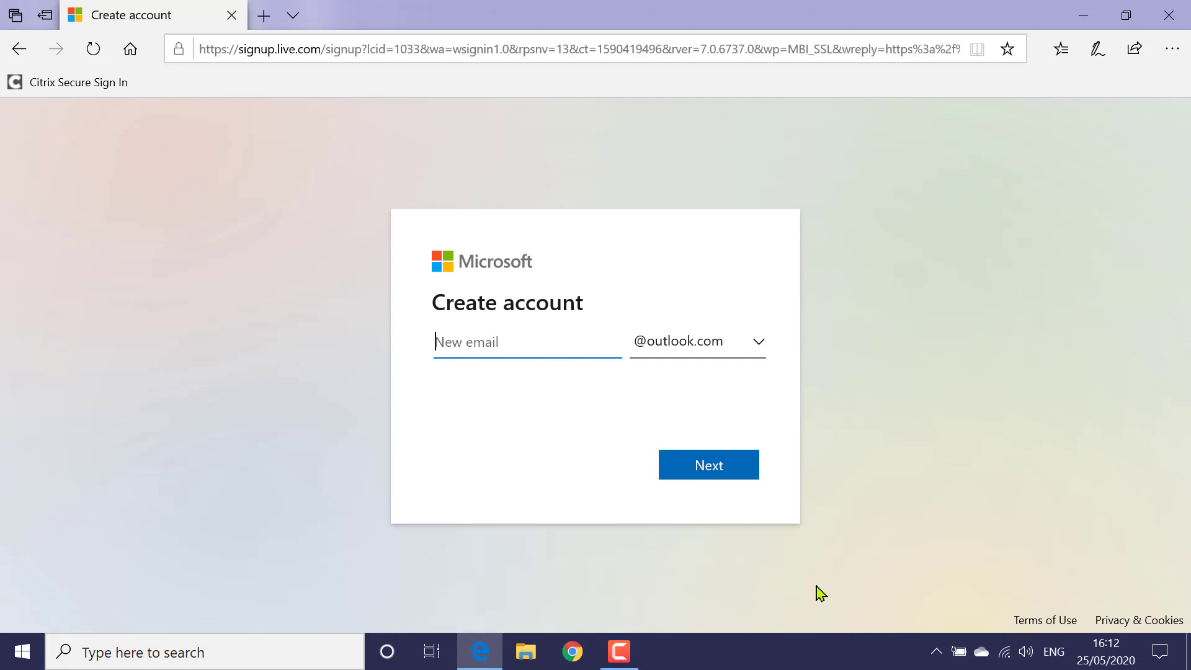
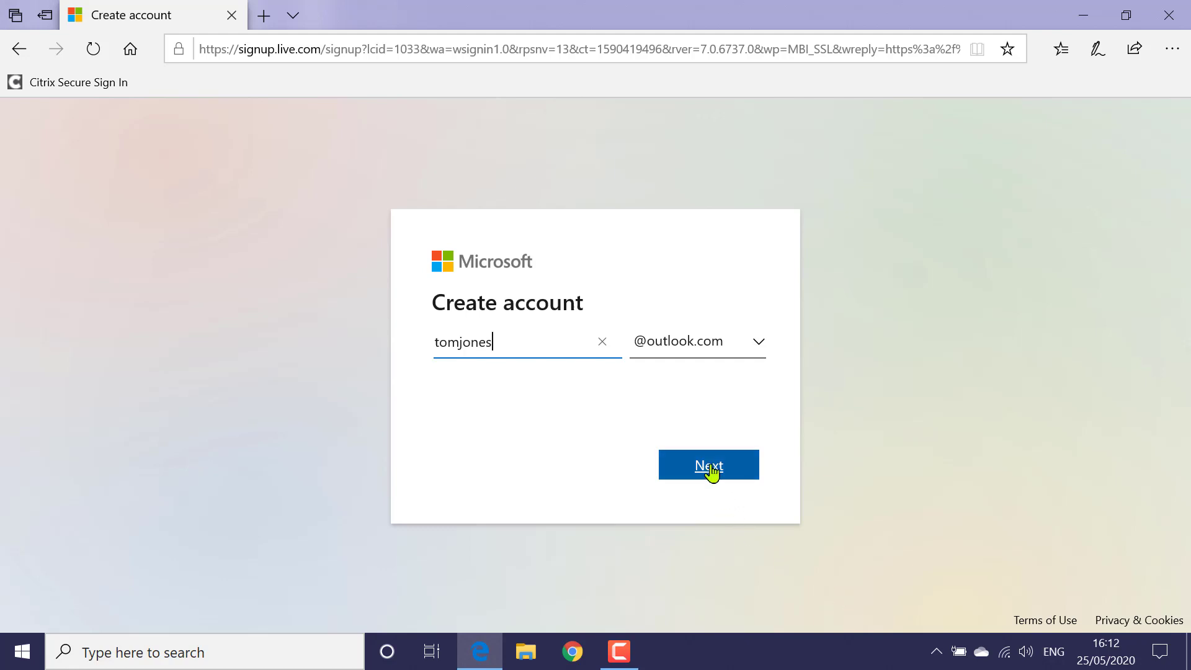
left_click(707, 465)
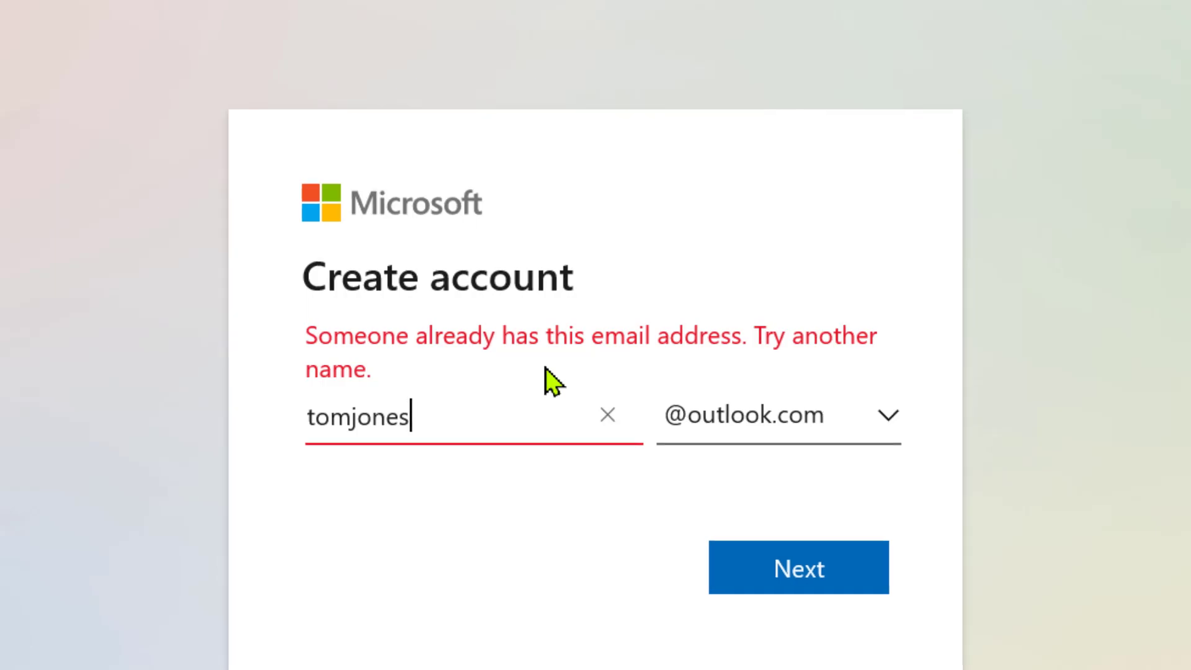
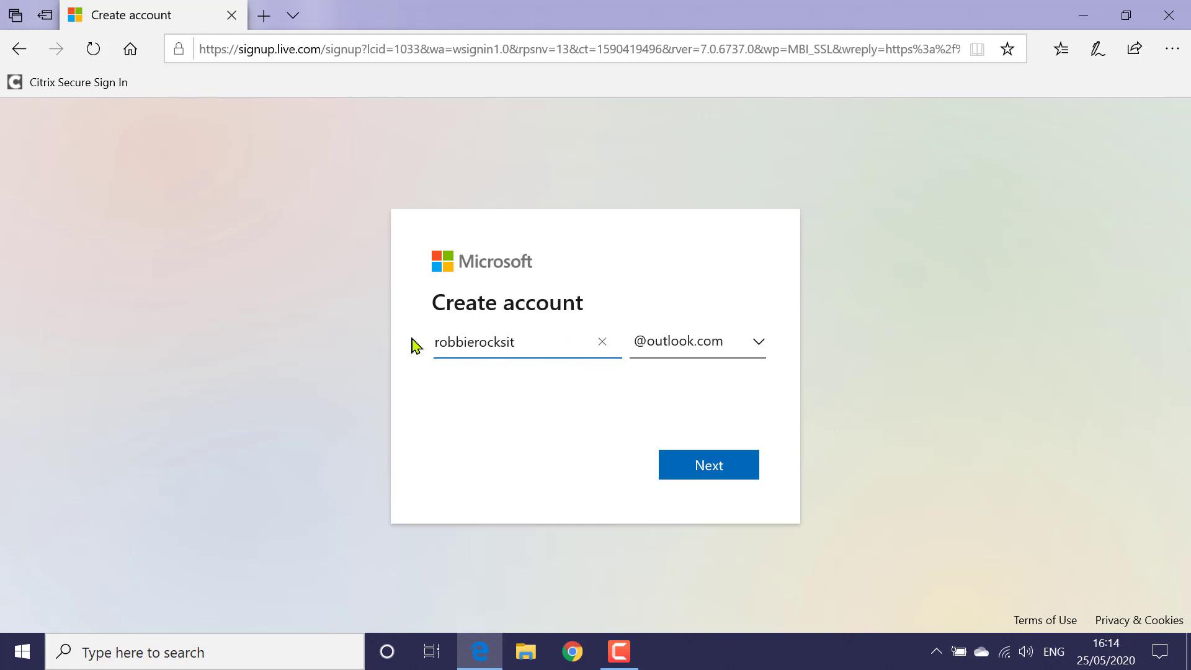
After that name is taken, enter a different email name and continue to password creation.
mouse_move(492, 343)
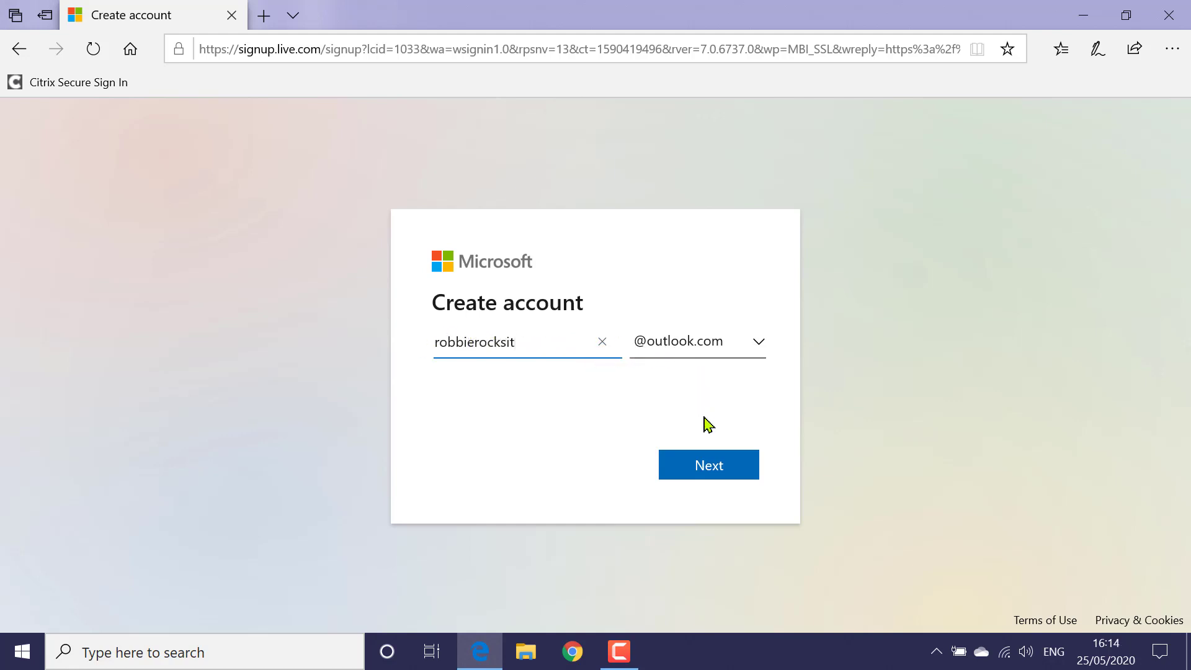
left_click(707, 464)
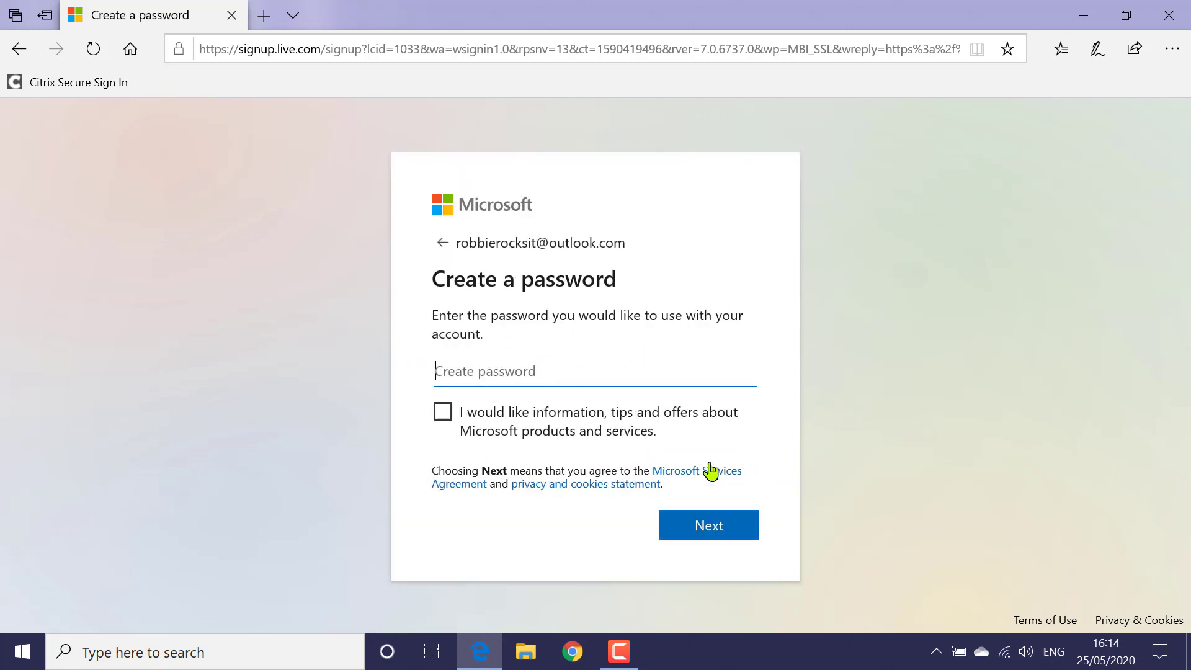
mouse_move(775, 392)
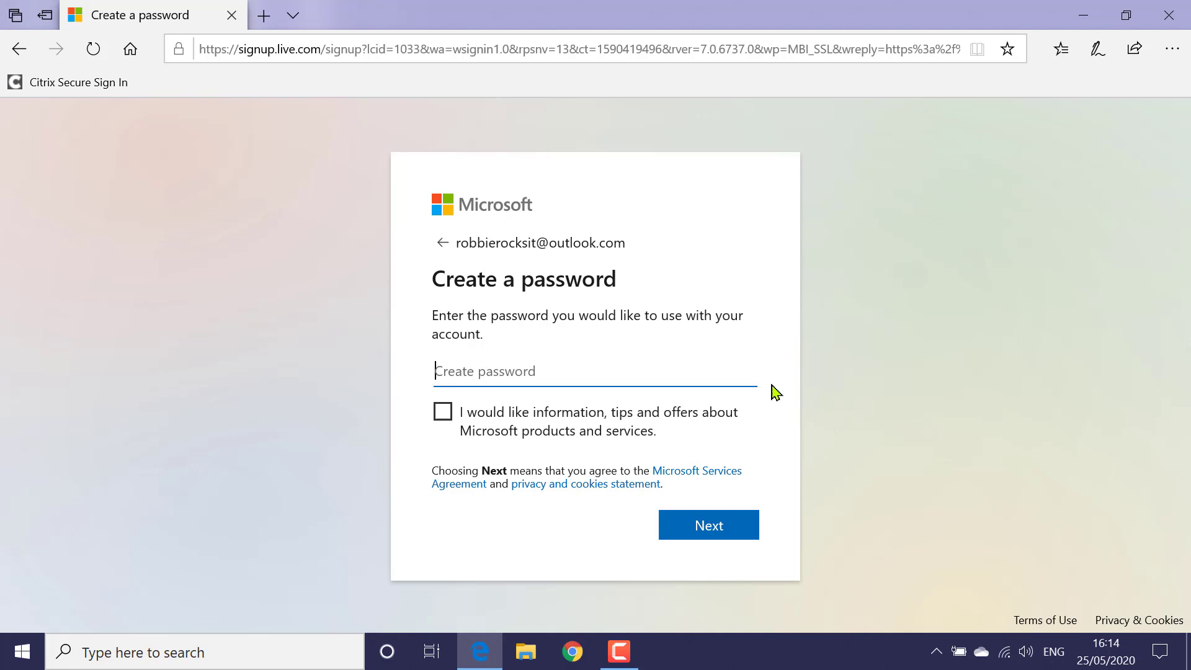
Enter a password for the new account and proceed to the name step.
type("•")
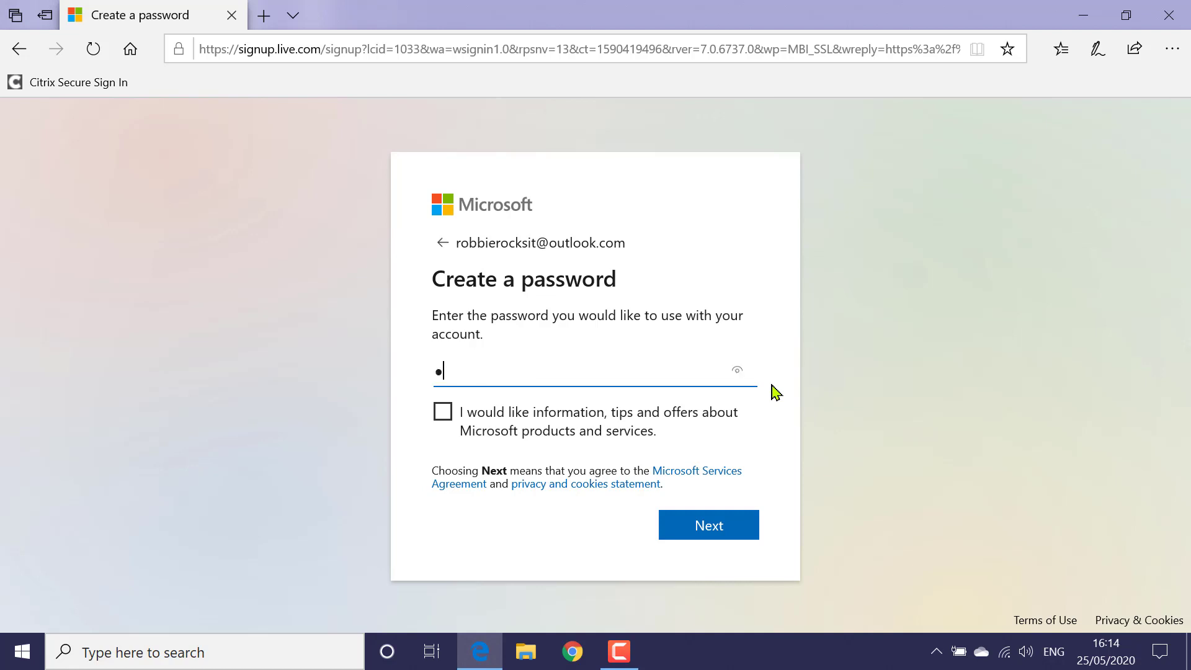
type("•")
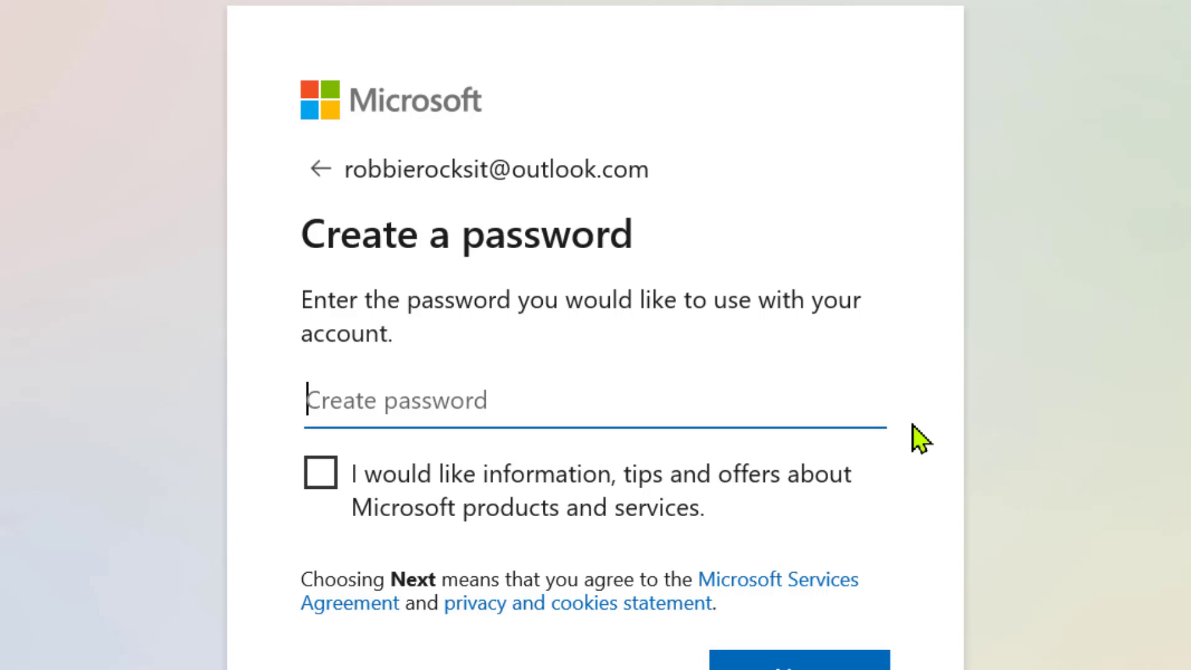
type("••")
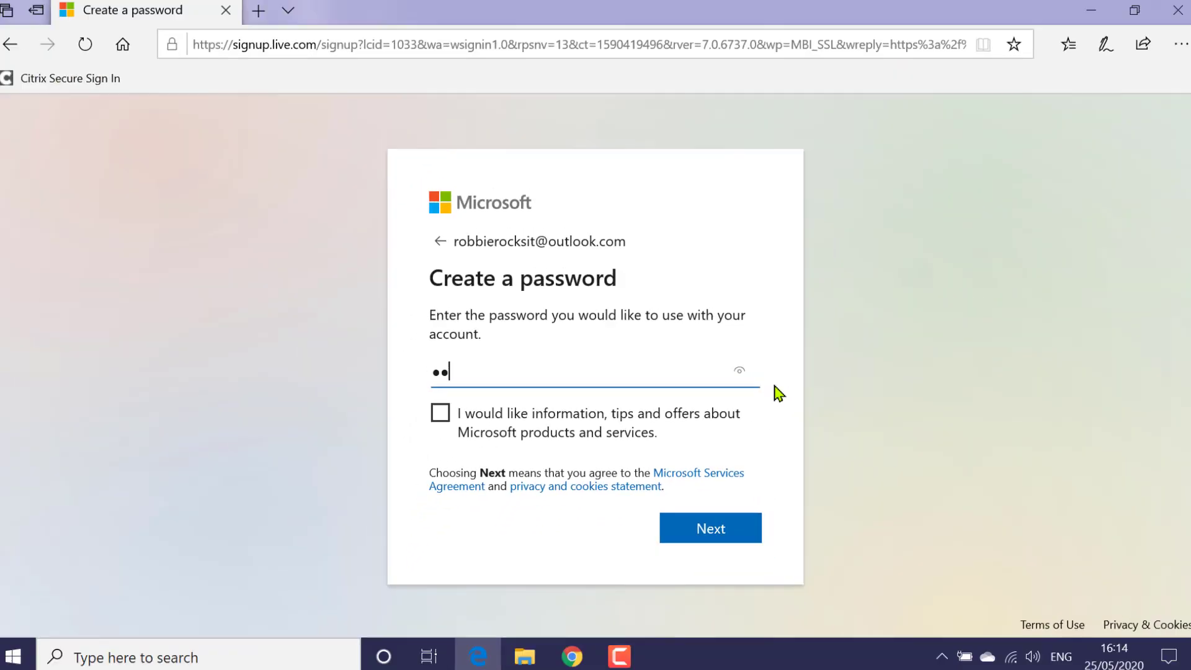
type("password")
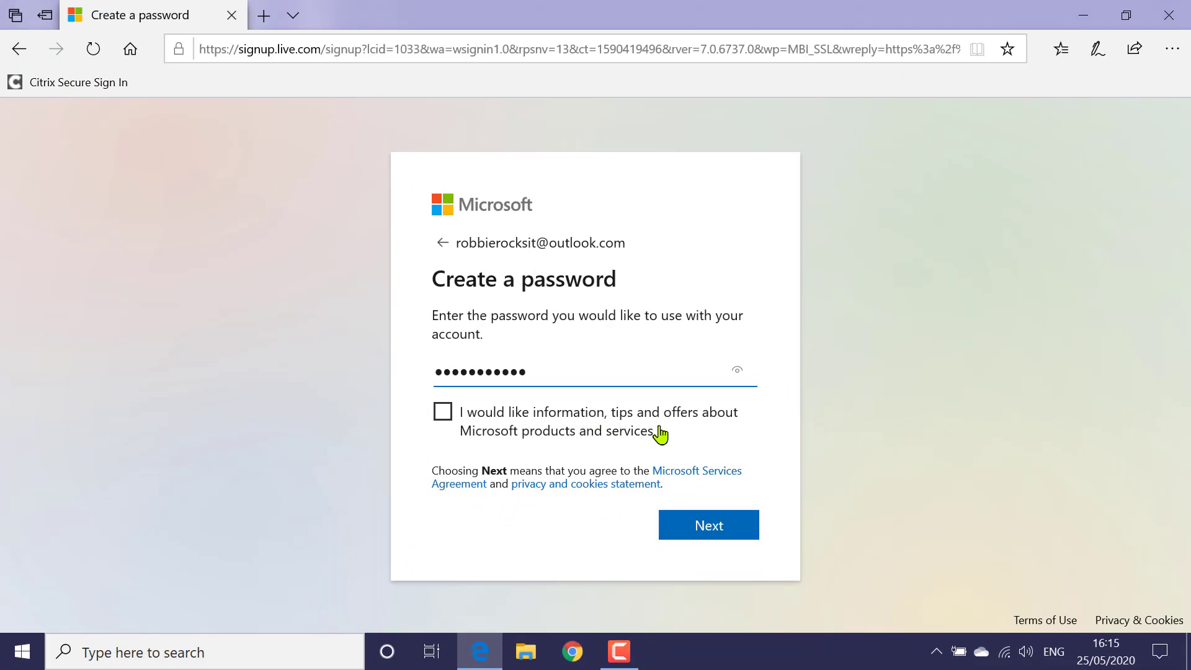
mouse_move(690, 507)
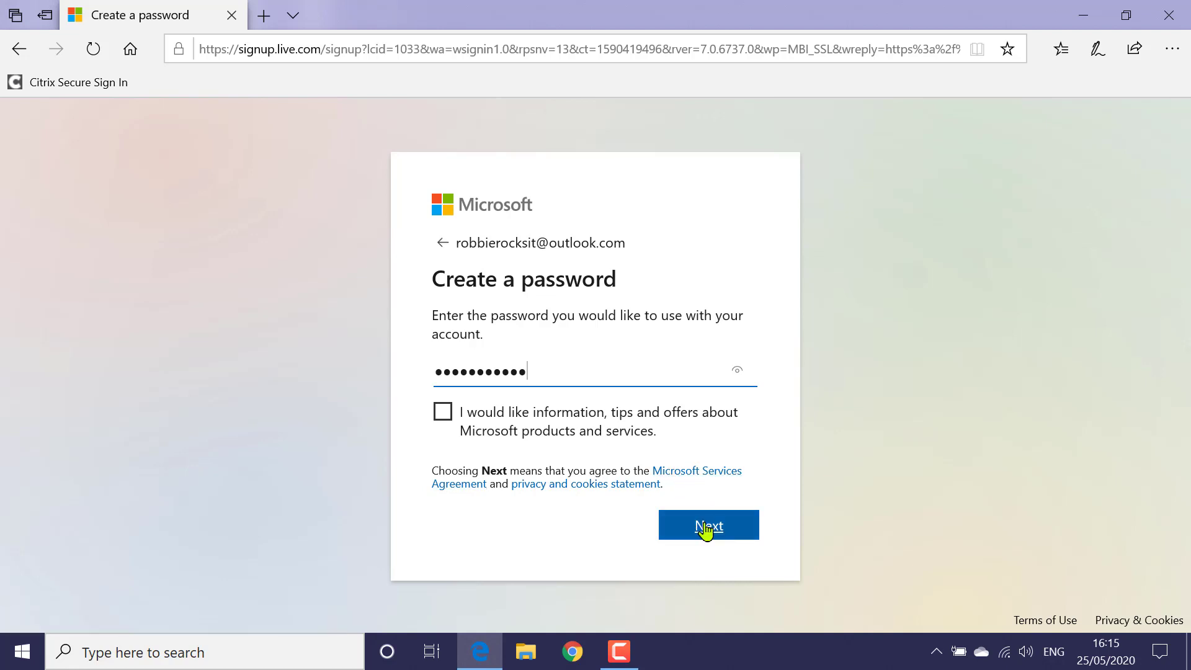
left_click(707, 524)
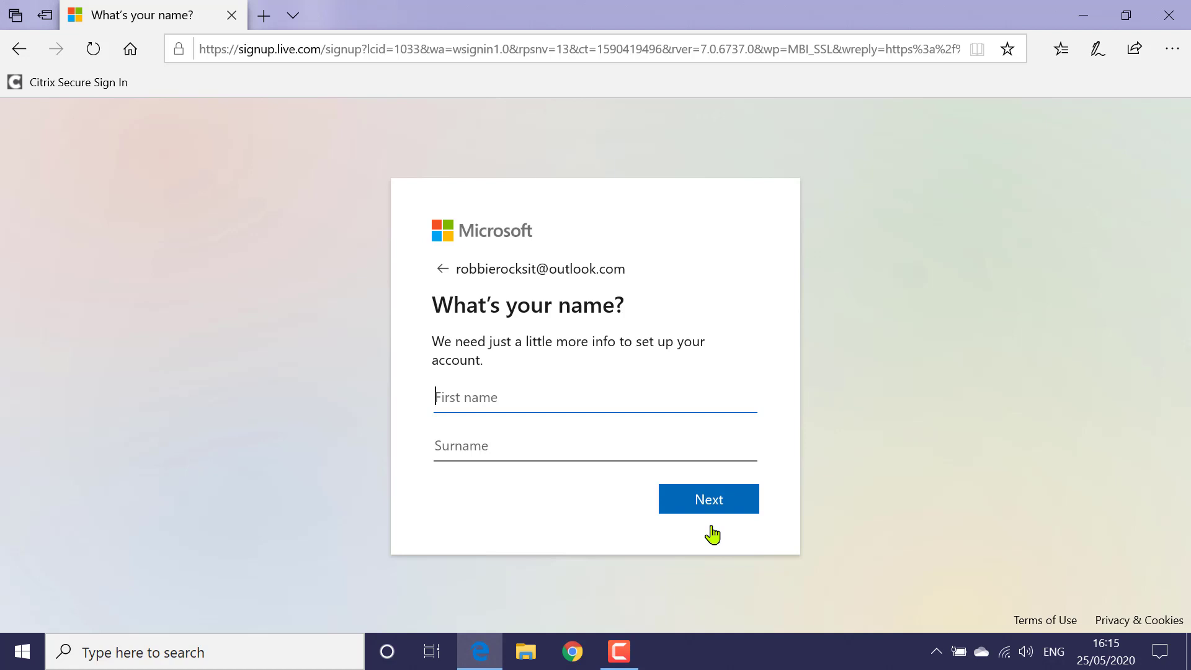
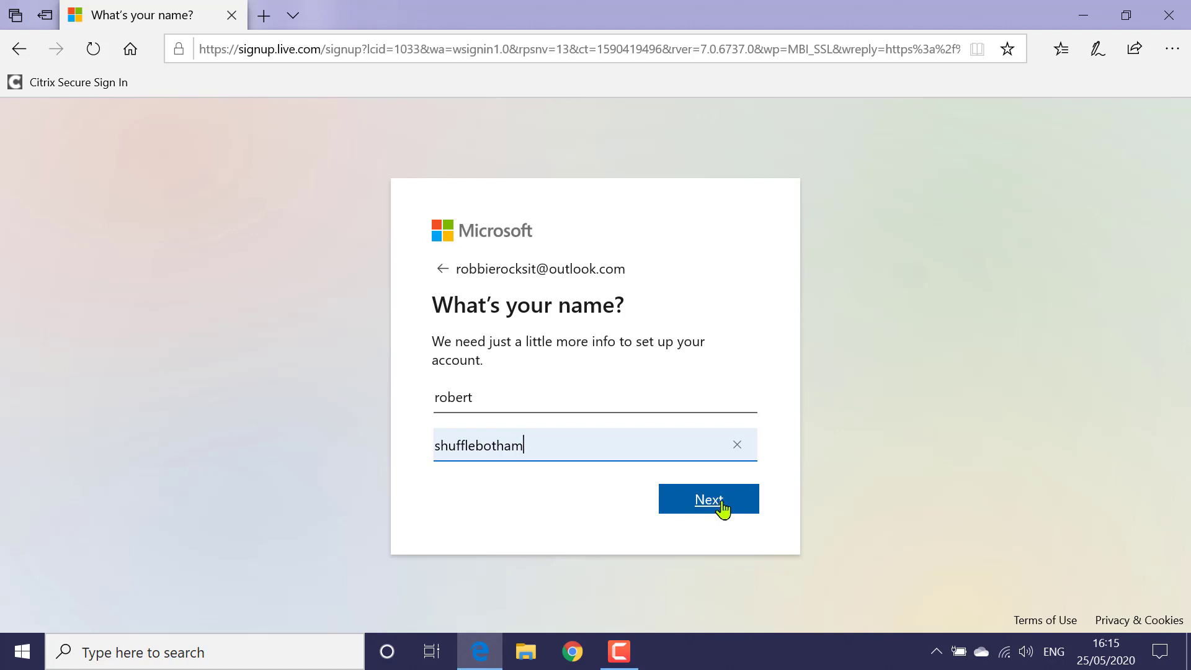
left_click(707, 498)
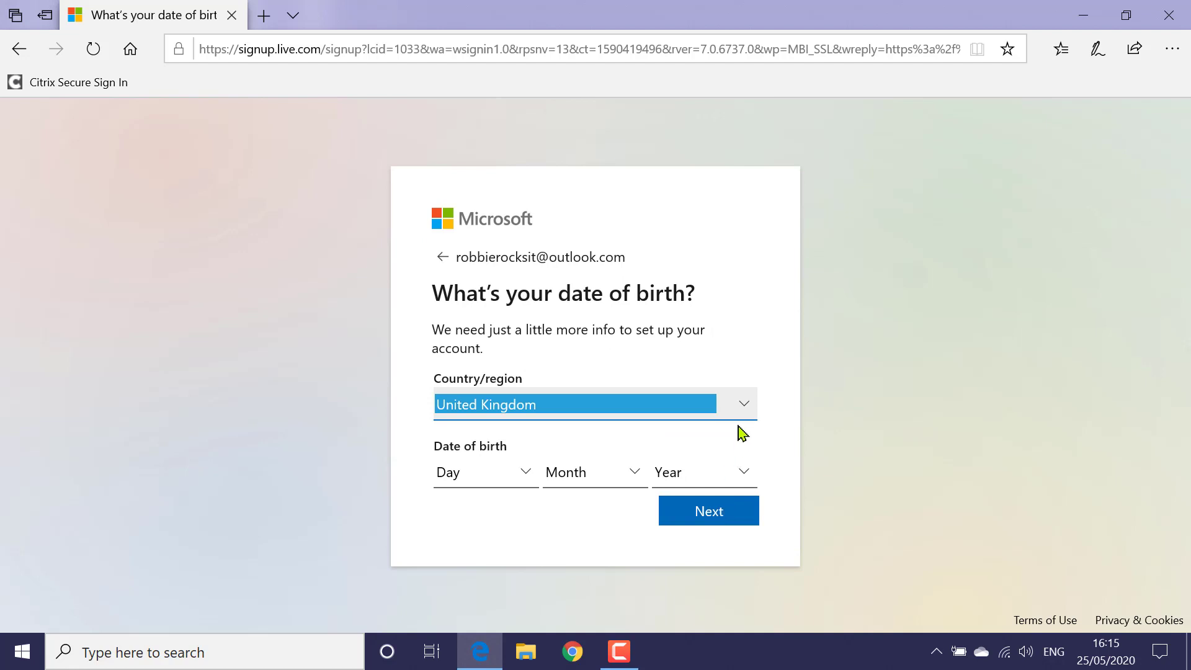
mouse_move(743, 413)
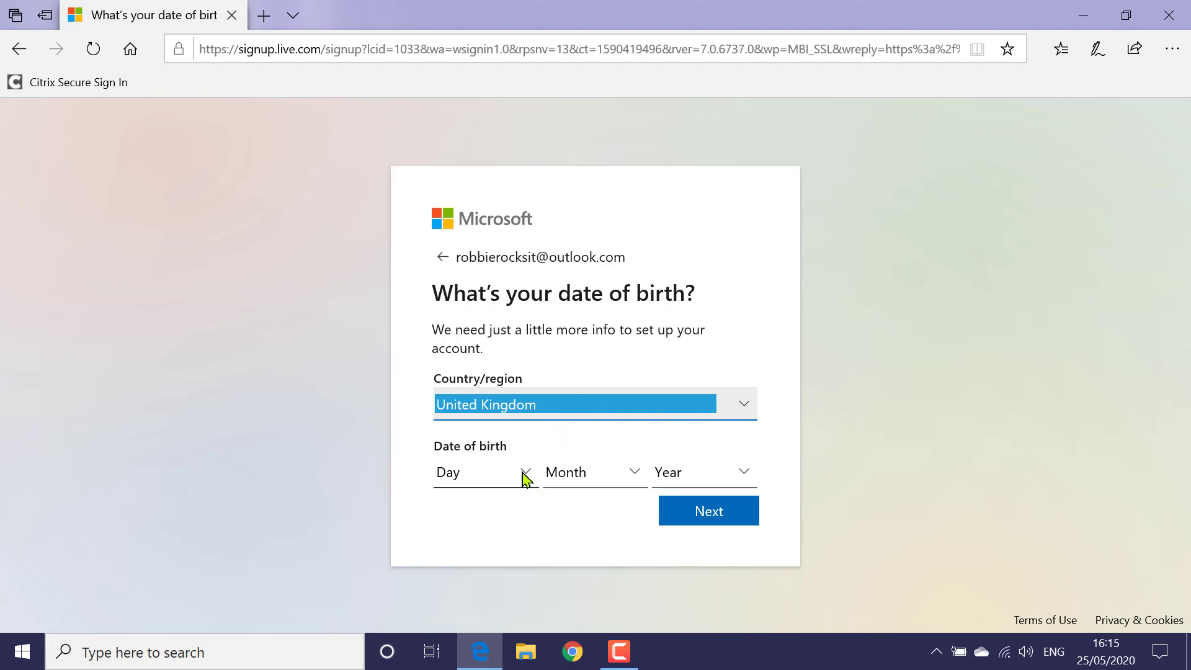
Set the birth day to 23 and the birth month to June.
left_click(483, 472)
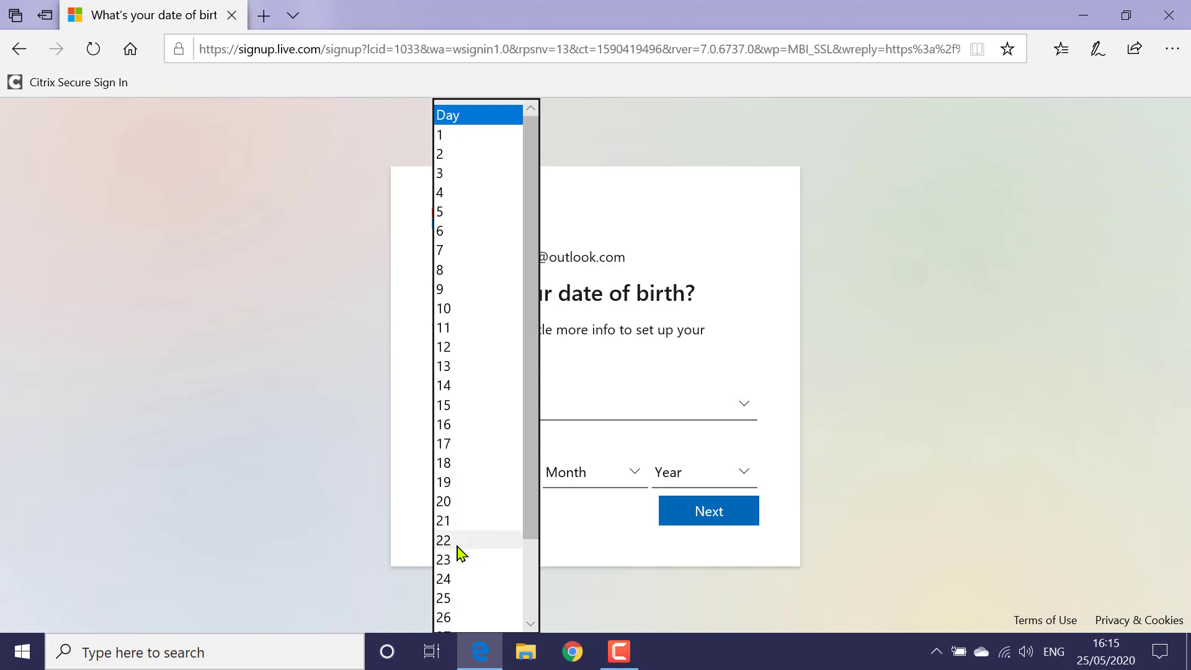
left_click(443, 559)
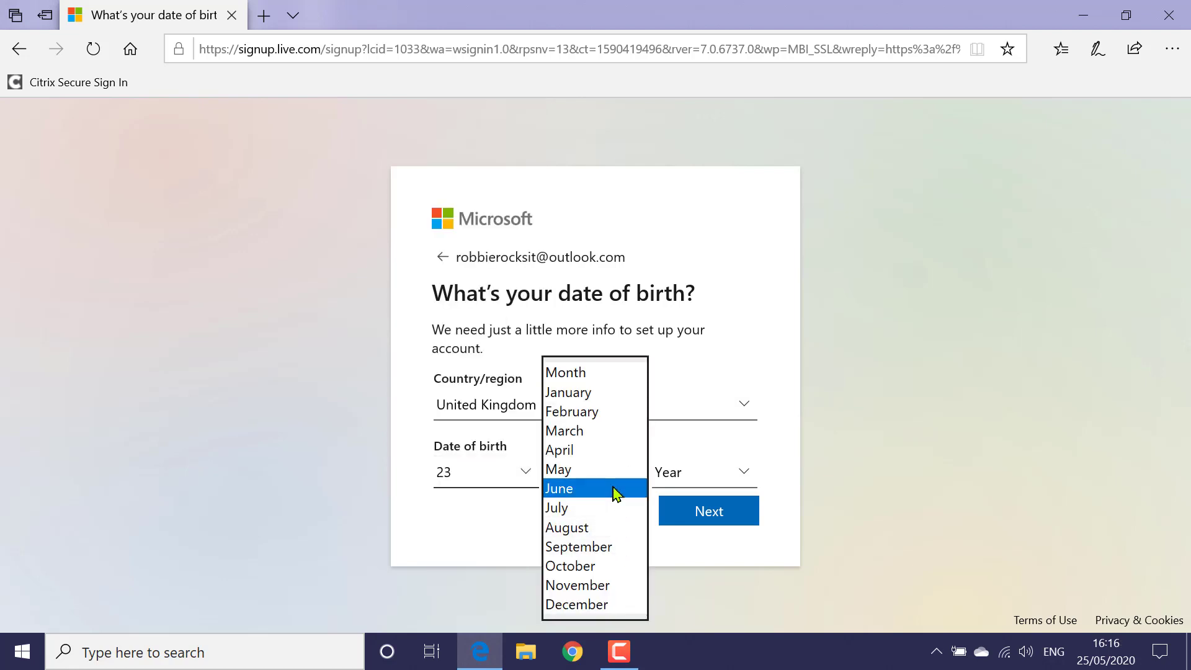
left_click(559, 487)
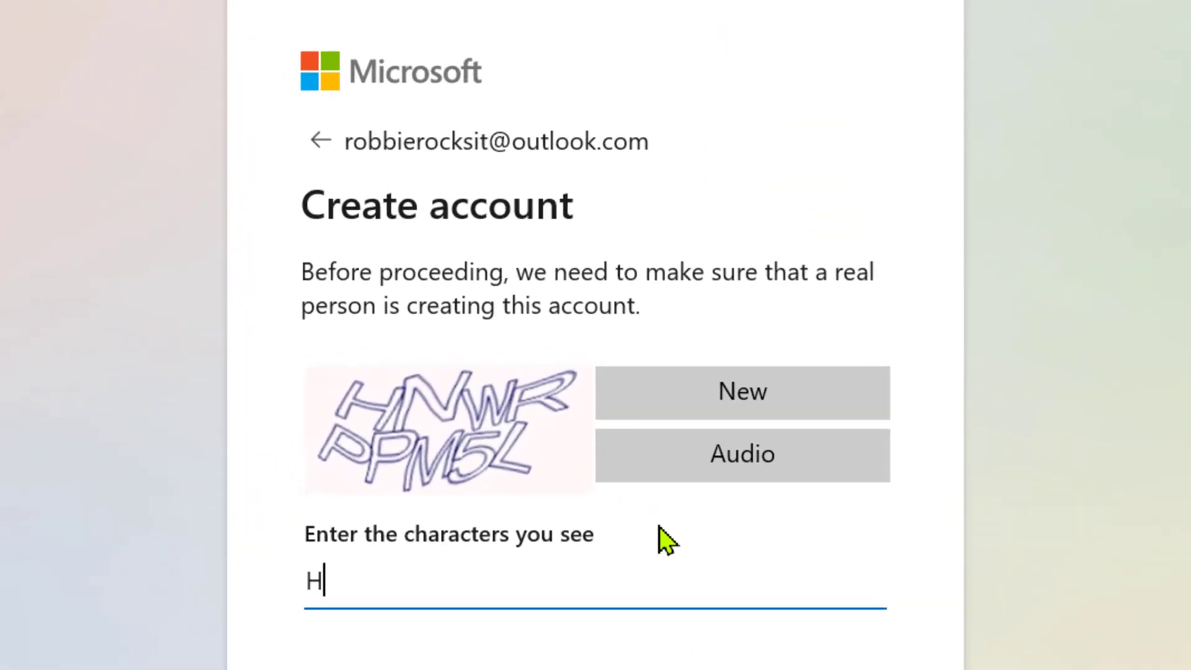
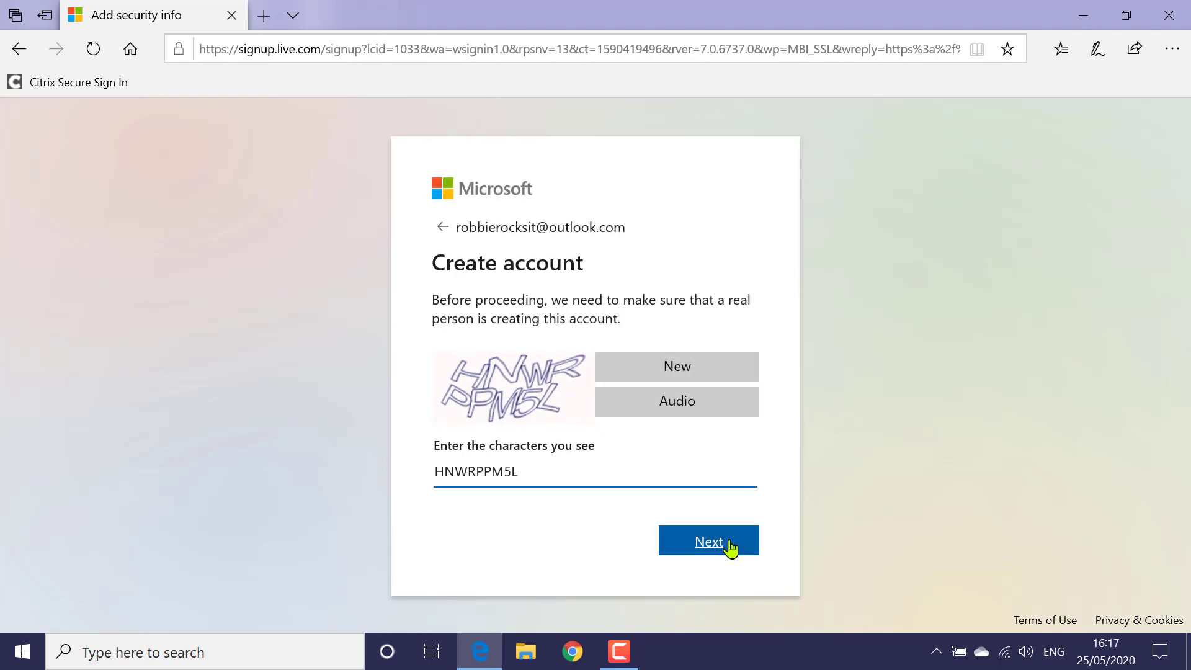
left_click(708, 541)
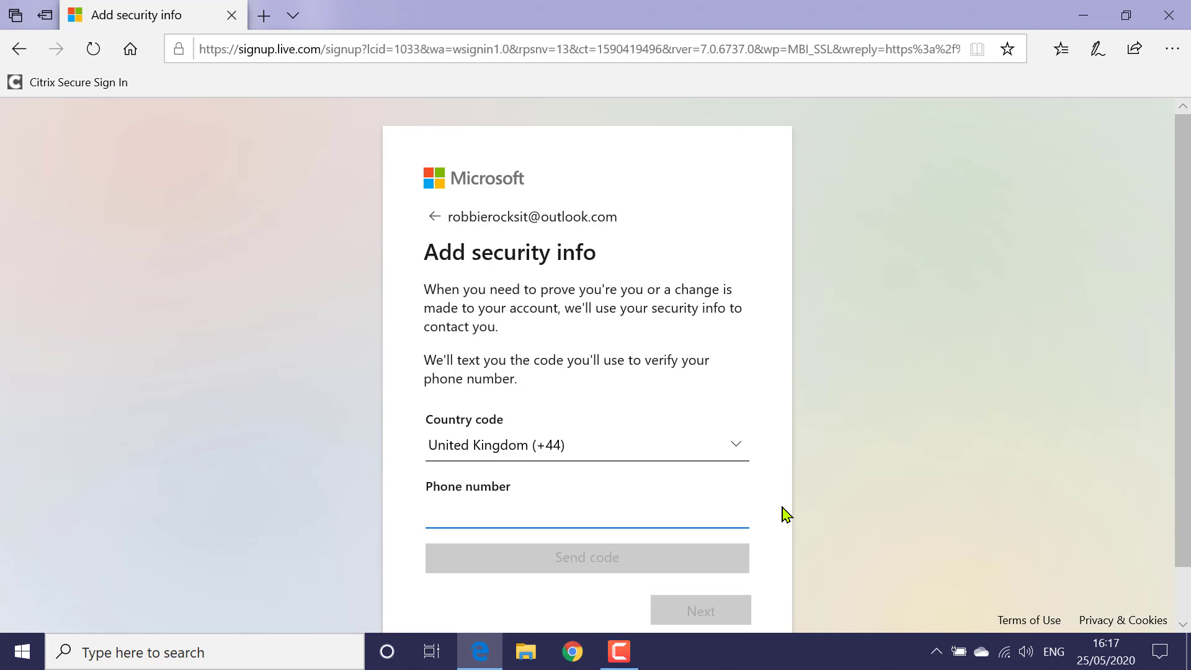
Enter the UK phone number starting 07470 and request a texted code, retrying once.
type("07")
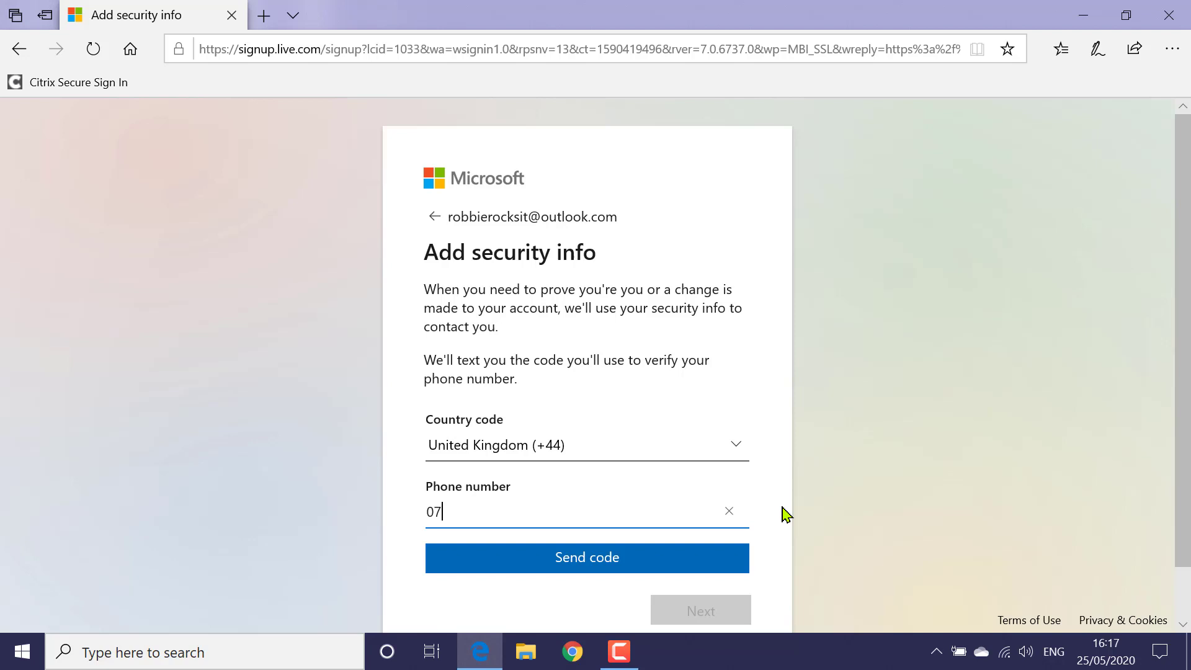
type("470")
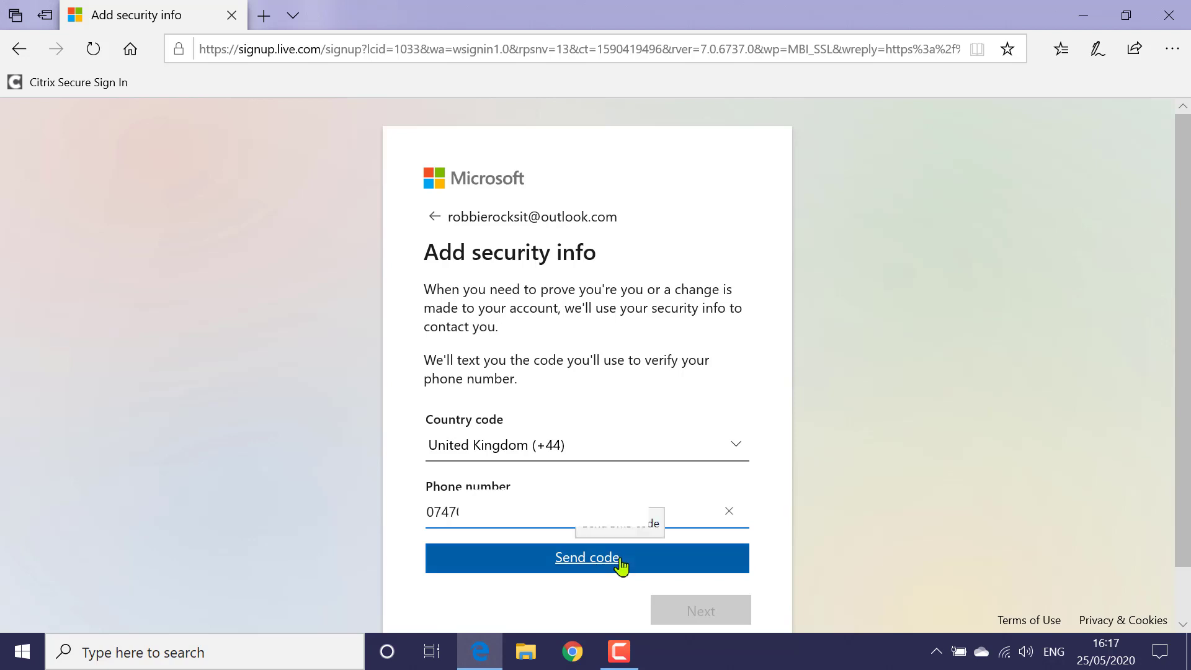
left_click(586, 557)
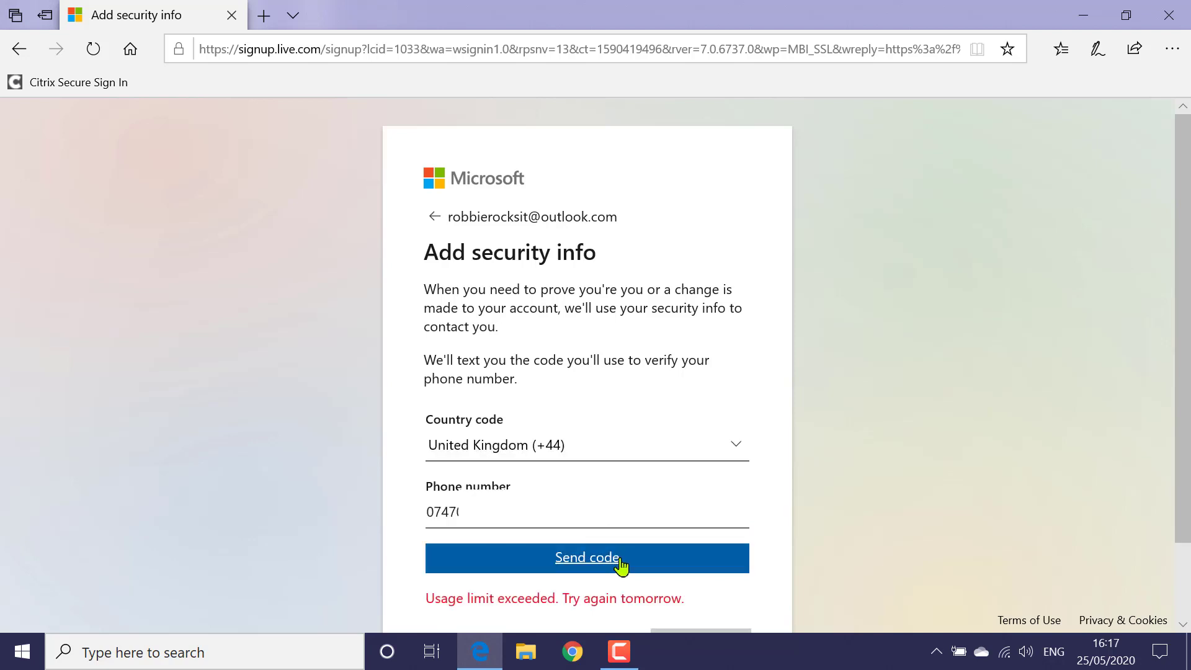
left_click(586, 557)
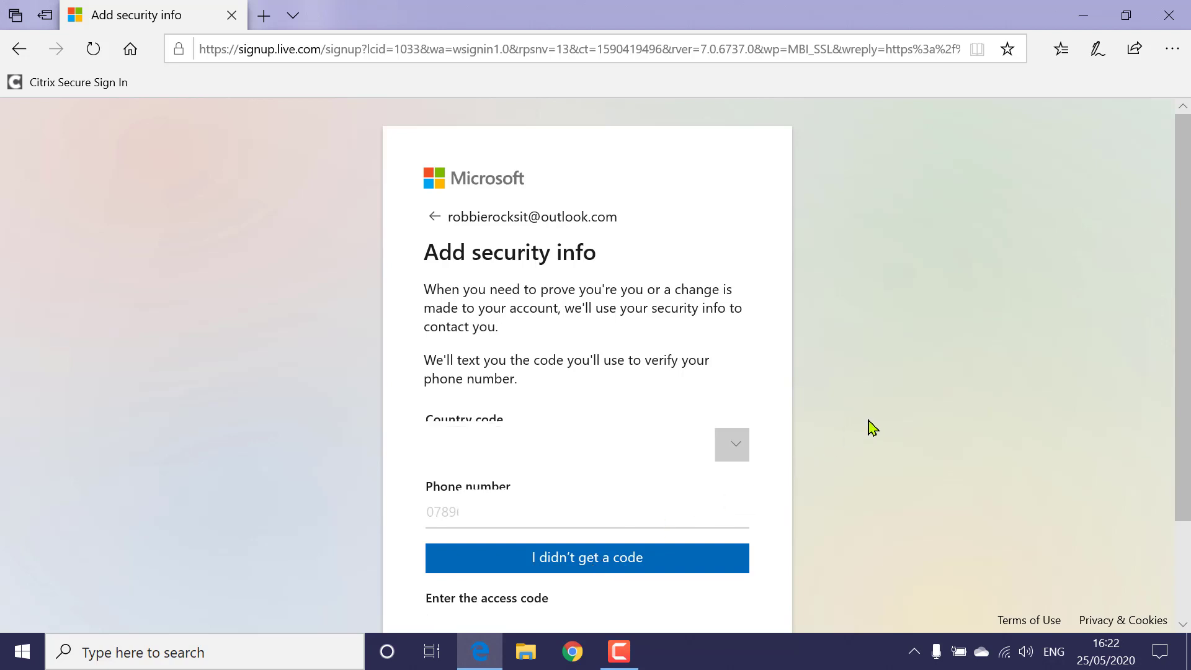
mouse_move(1182, 454)
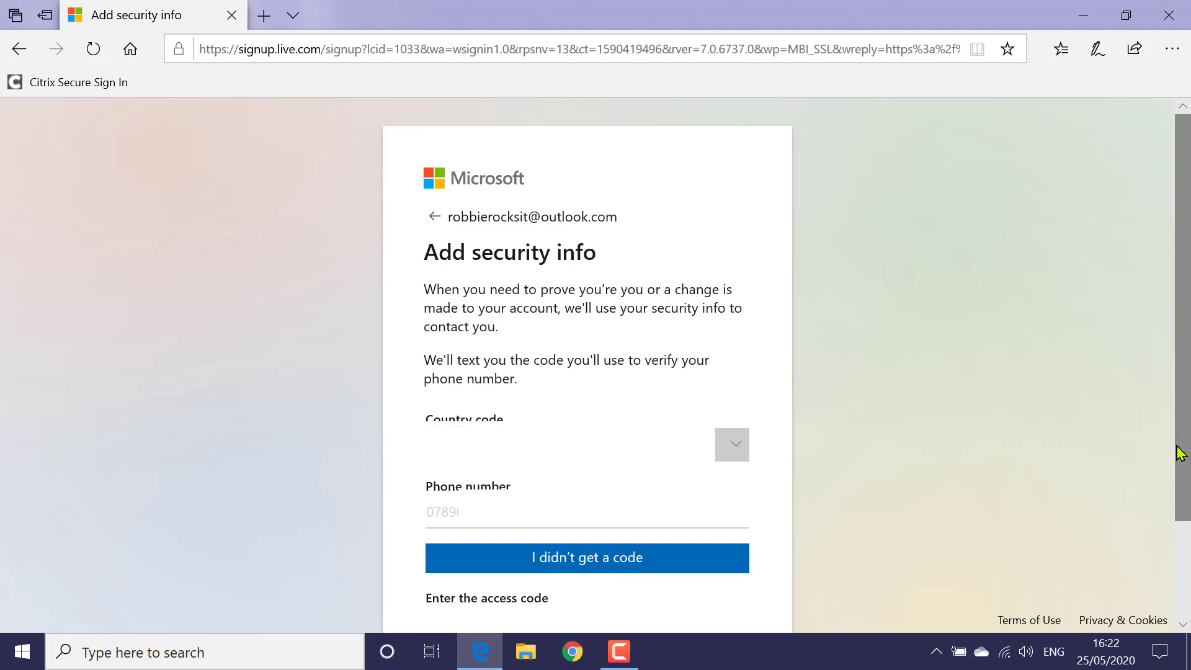
scroll("down", 3)
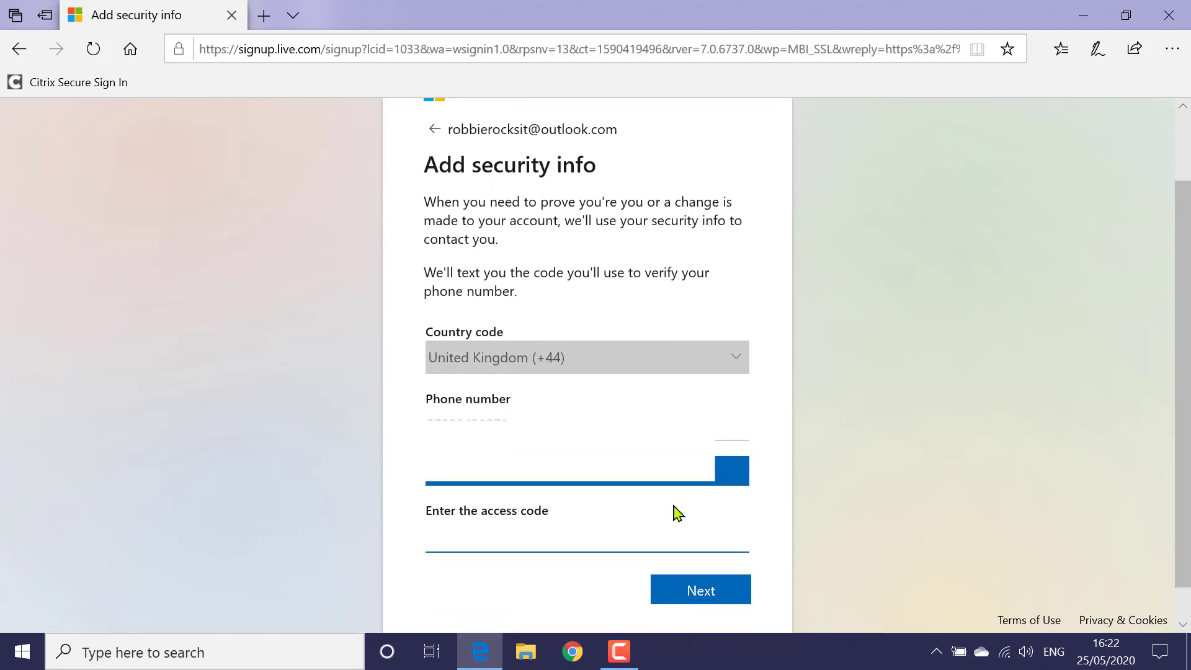
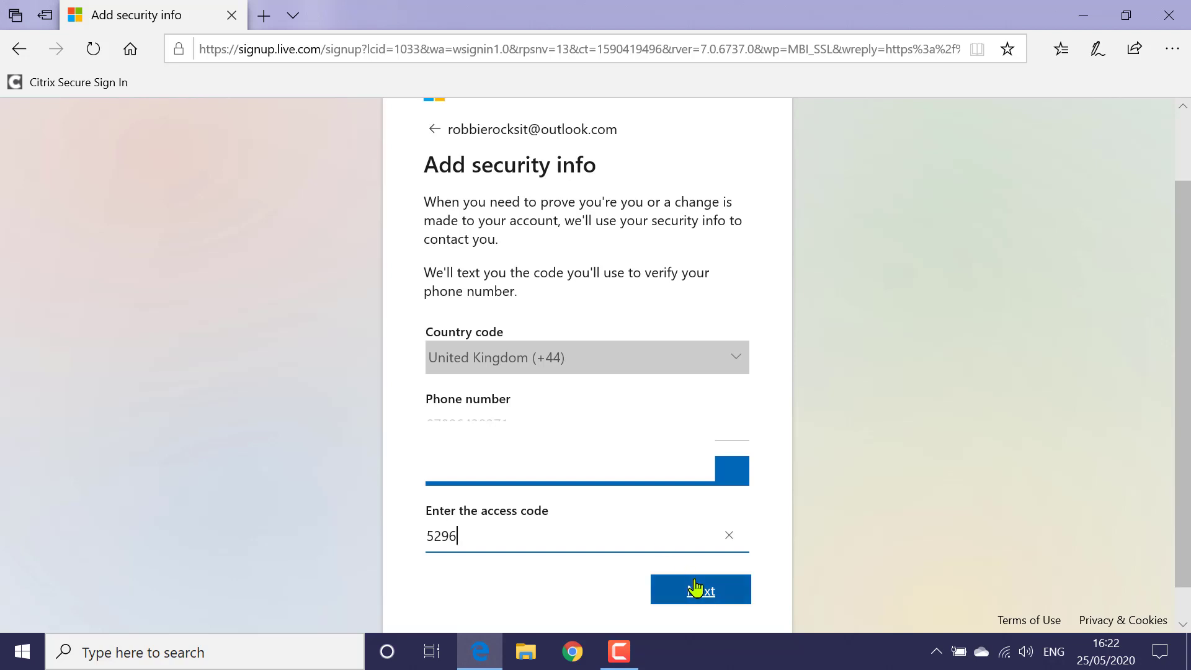
left_click(700, 589)
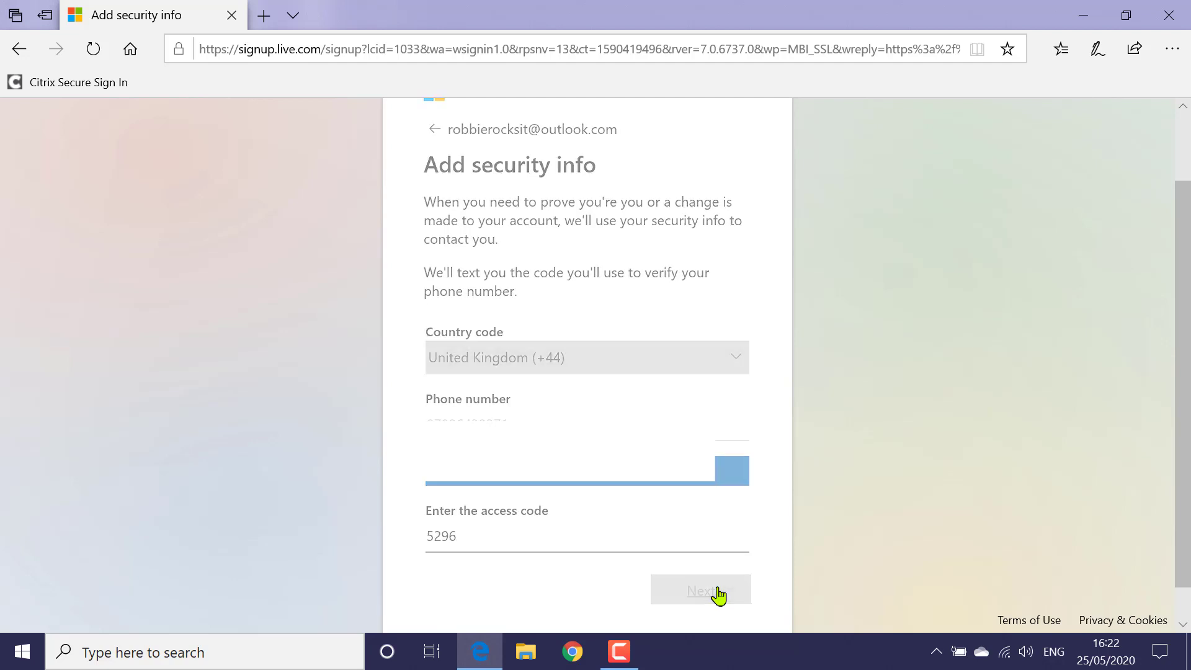
left_click(697, 590)
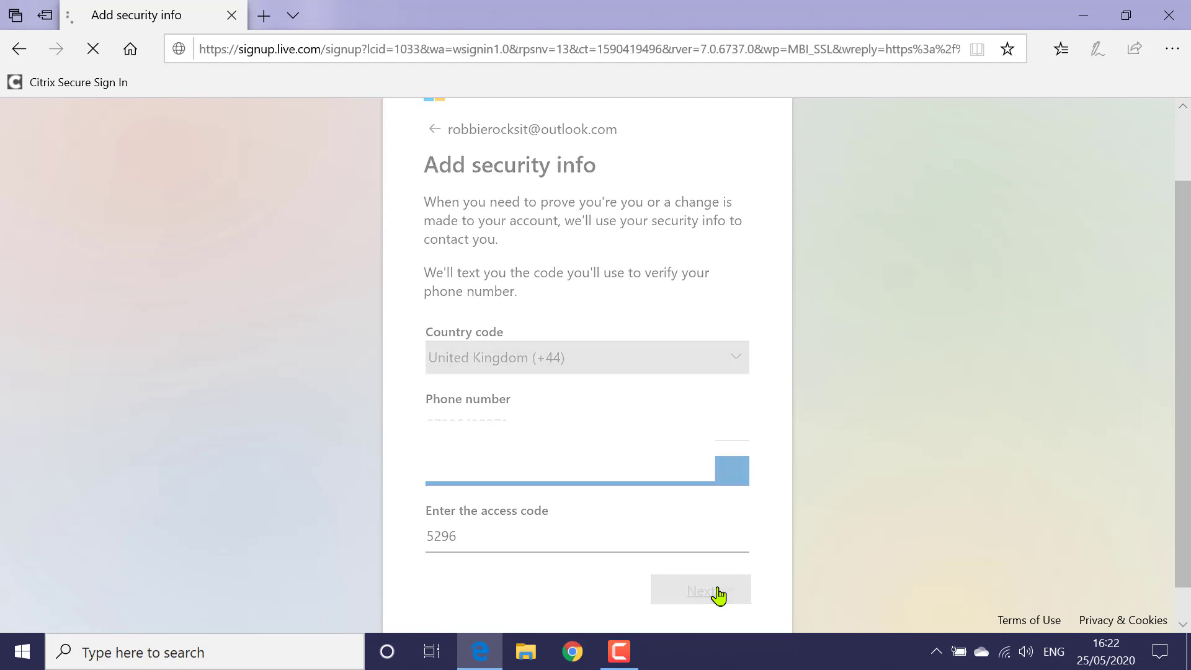
left_click(699, 590)
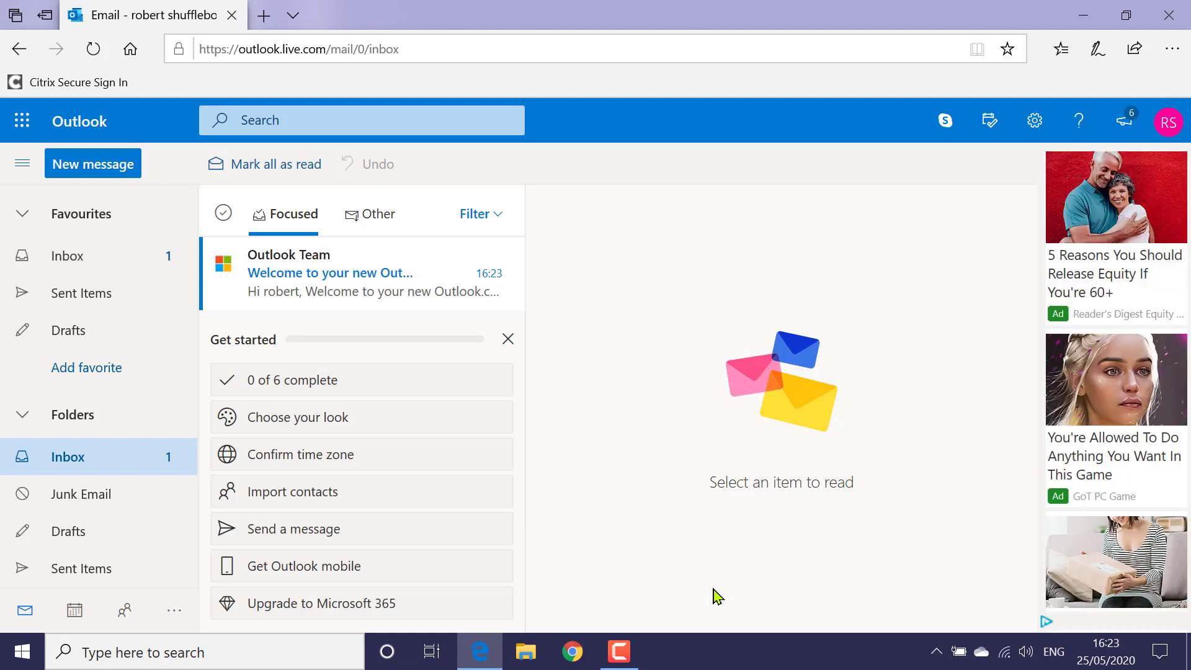
mouse_move(618, 461)
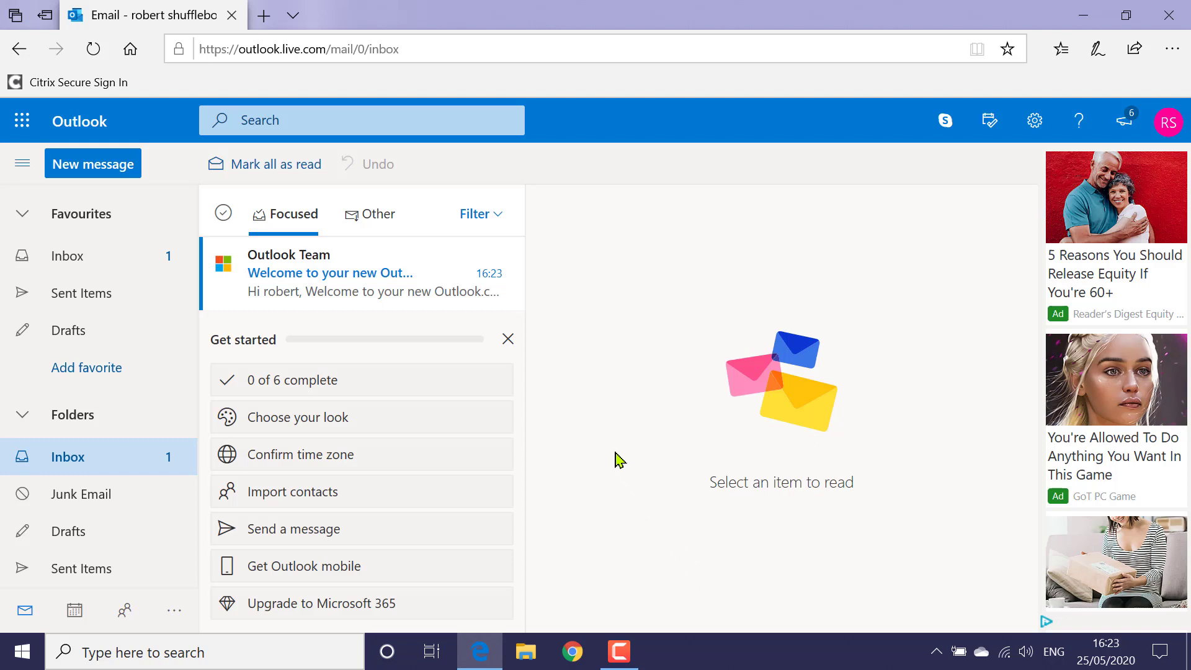
mouse_move(410, 287)
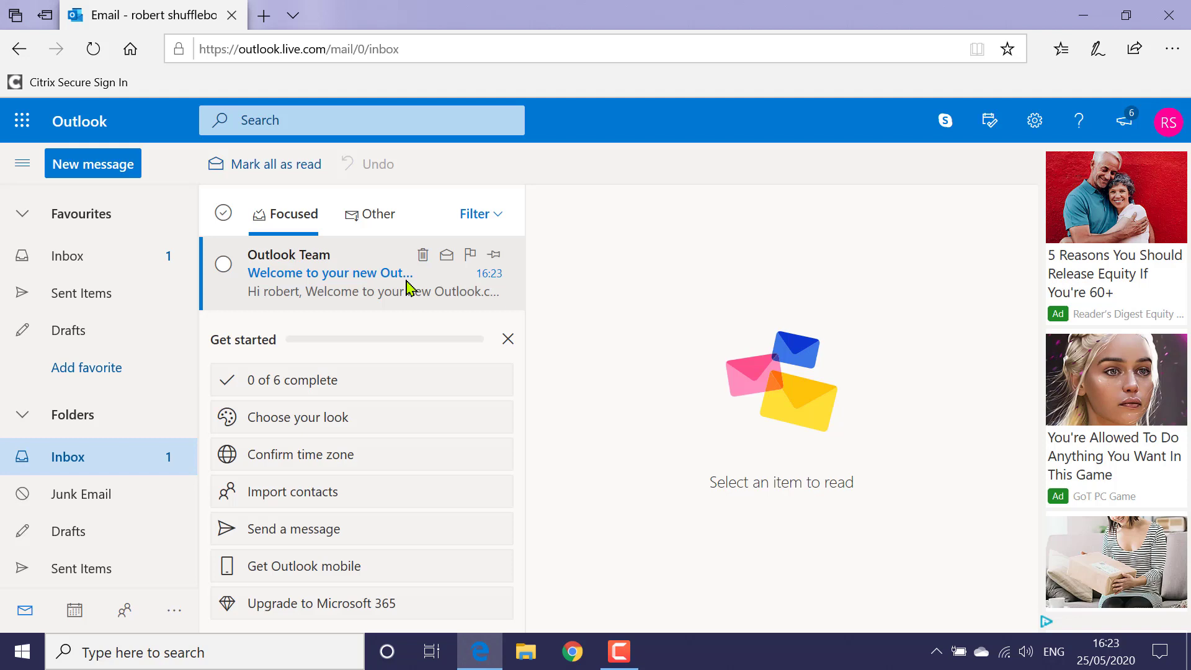
mouse_move(295, 280)
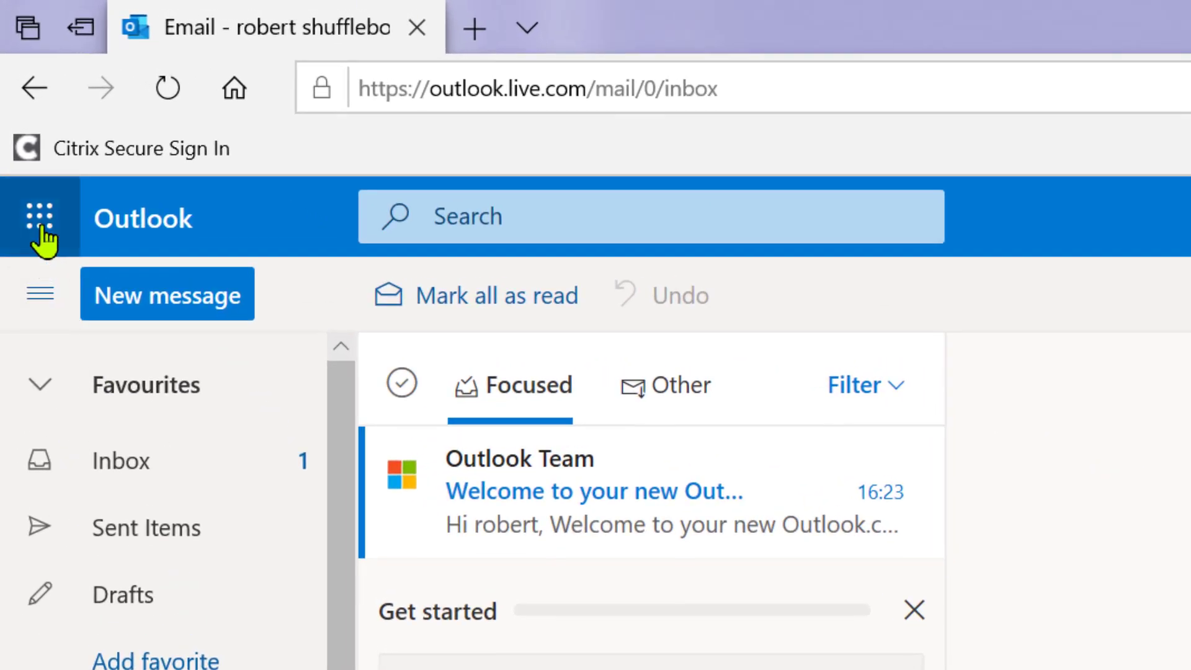
mouse_move(40, 218)
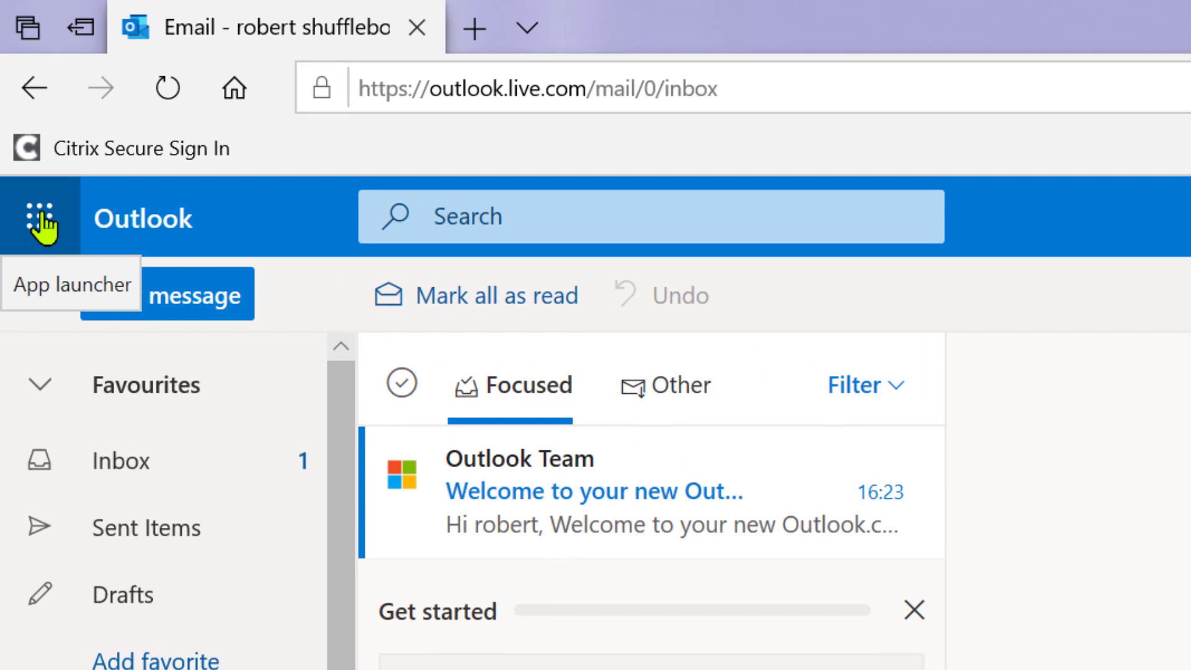
Show the Microsoft 365 app launcher listing Outlook, Word, Excel, OneDrive and more.
left_click(40, 216)
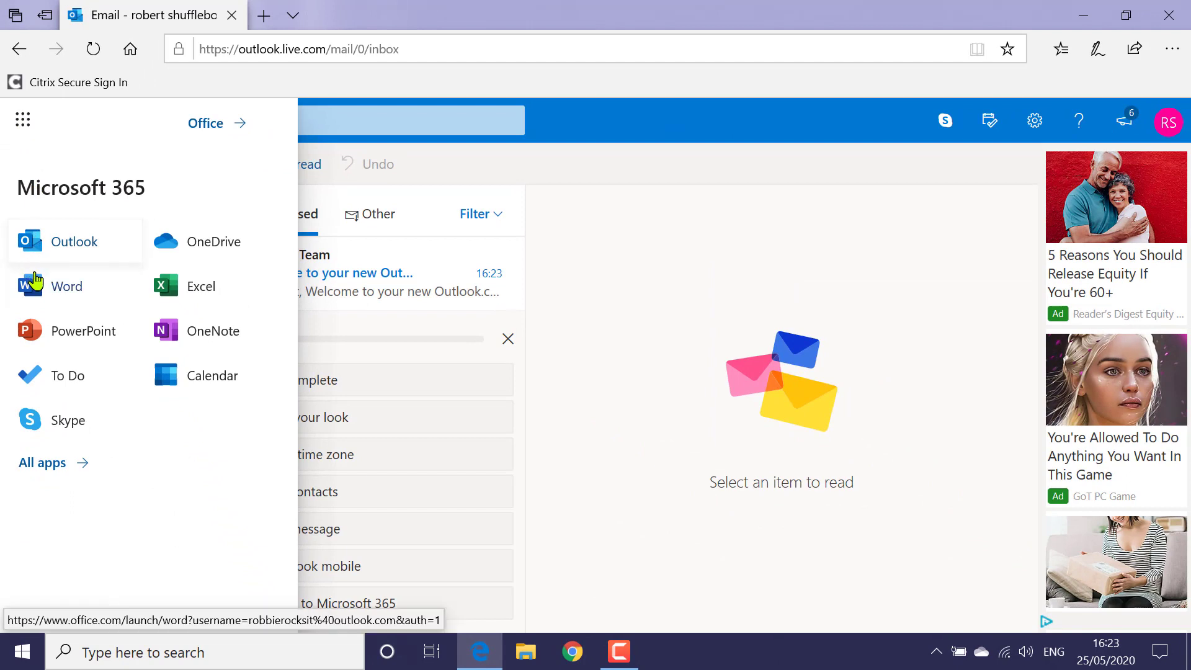
mouse_move(41, 300)
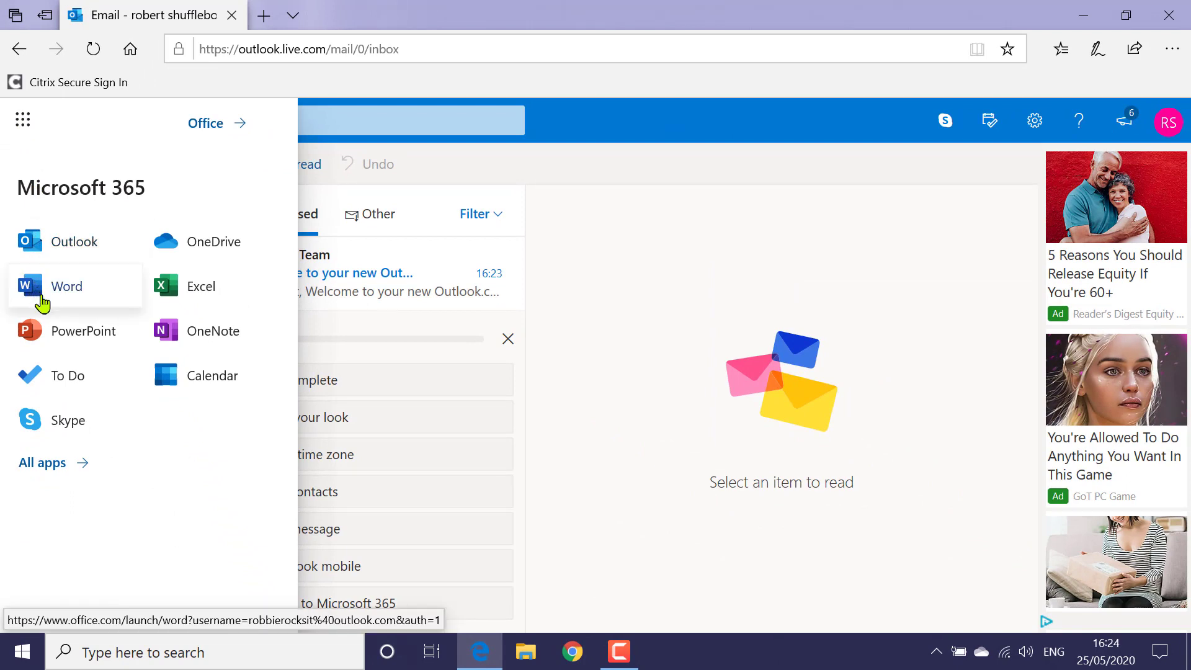
mouse_move(76, 342)
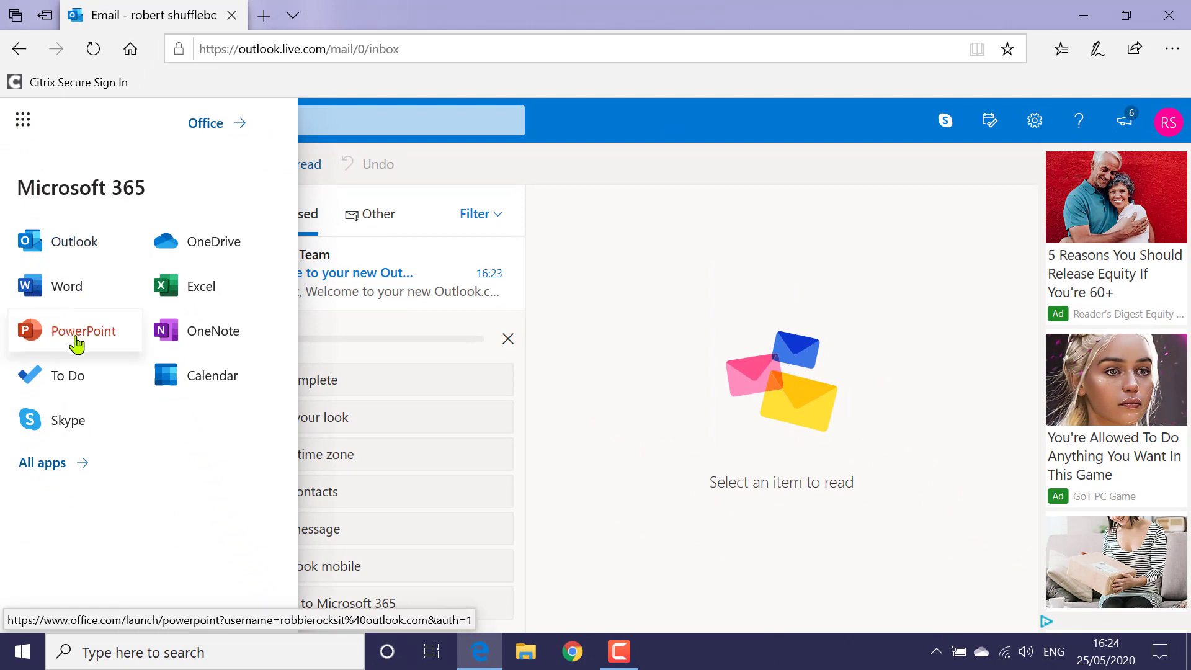
mouse_move(91, 355)
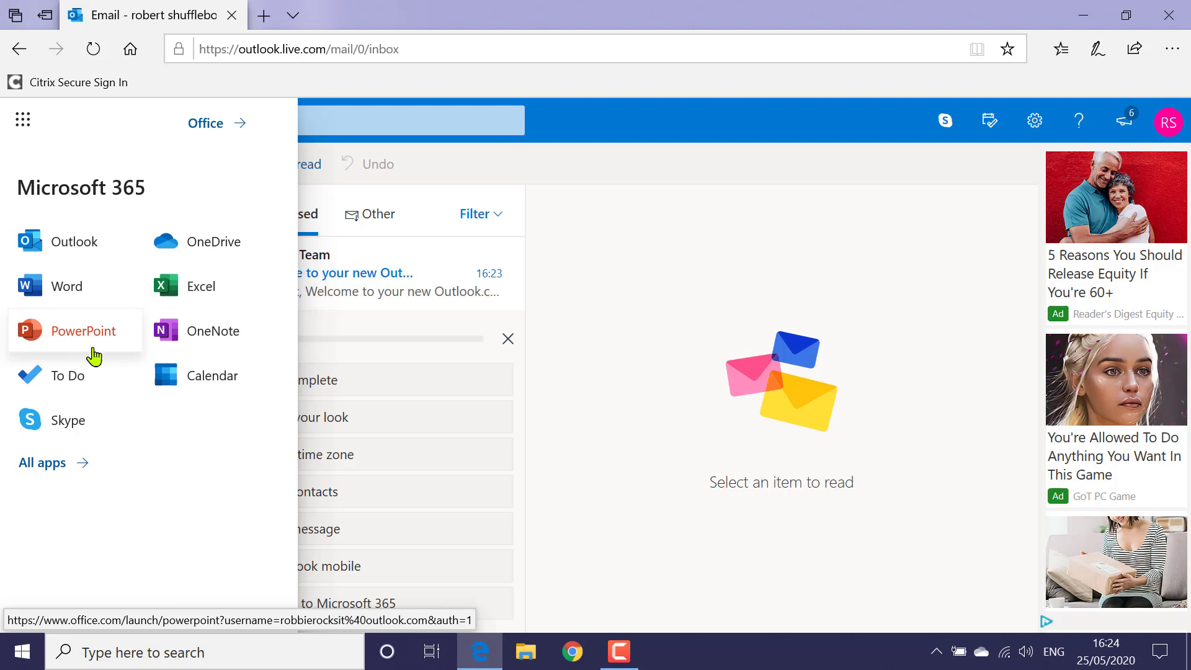
mouse_move(212, 375)
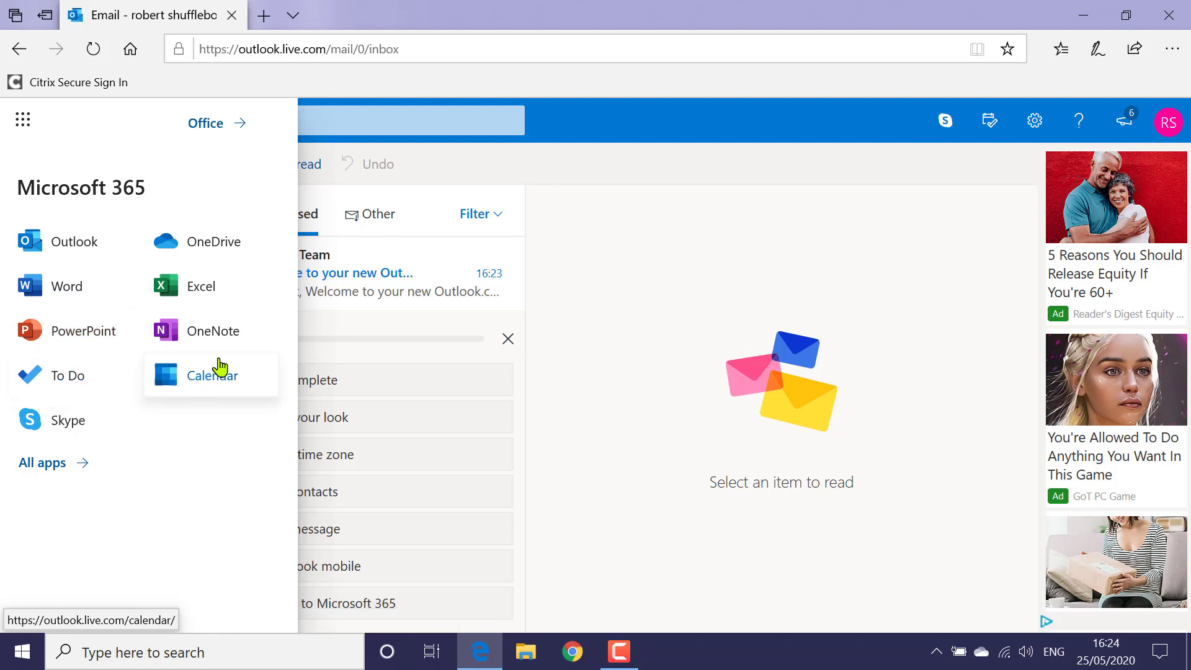
mouse_move(213, 241)
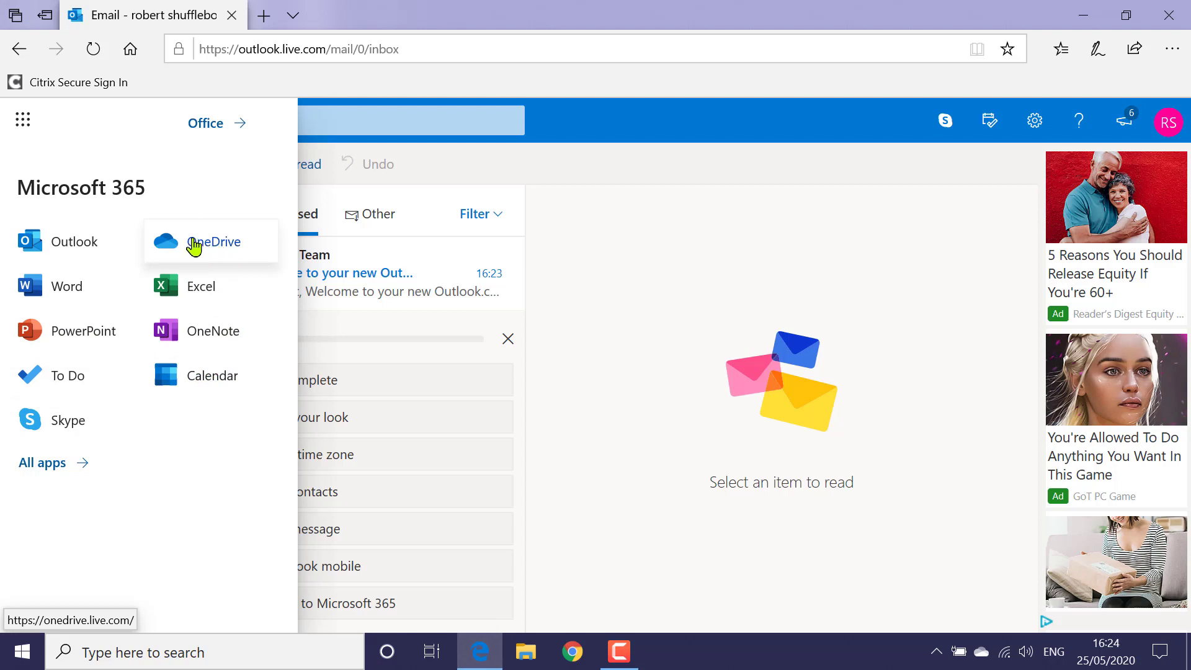
mouse_move(176, 253)
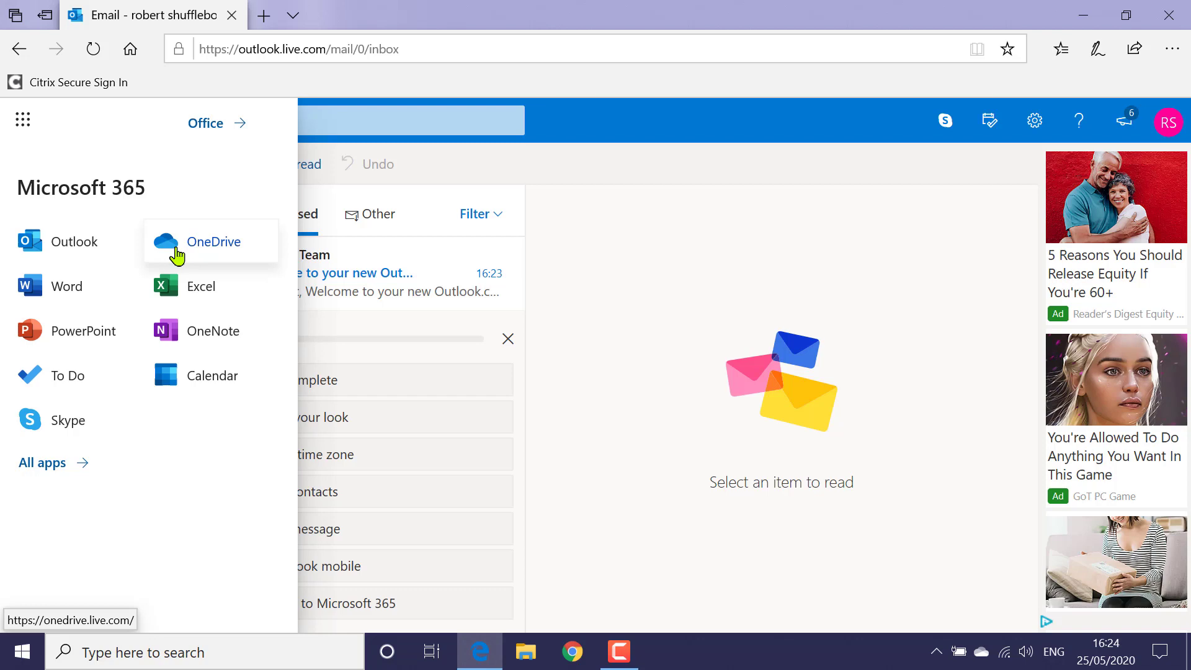
Open OneDrive storage and advance its welcome tour to the Photos page.
left_click(214, 241)
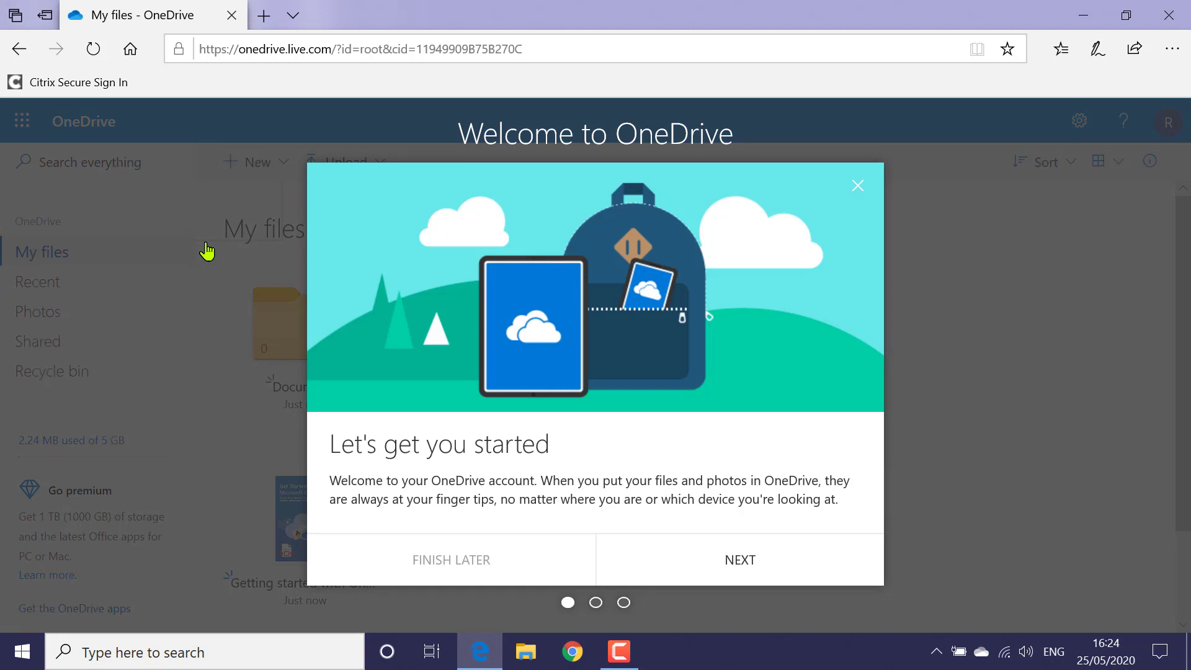
mouse_move(291, 308)
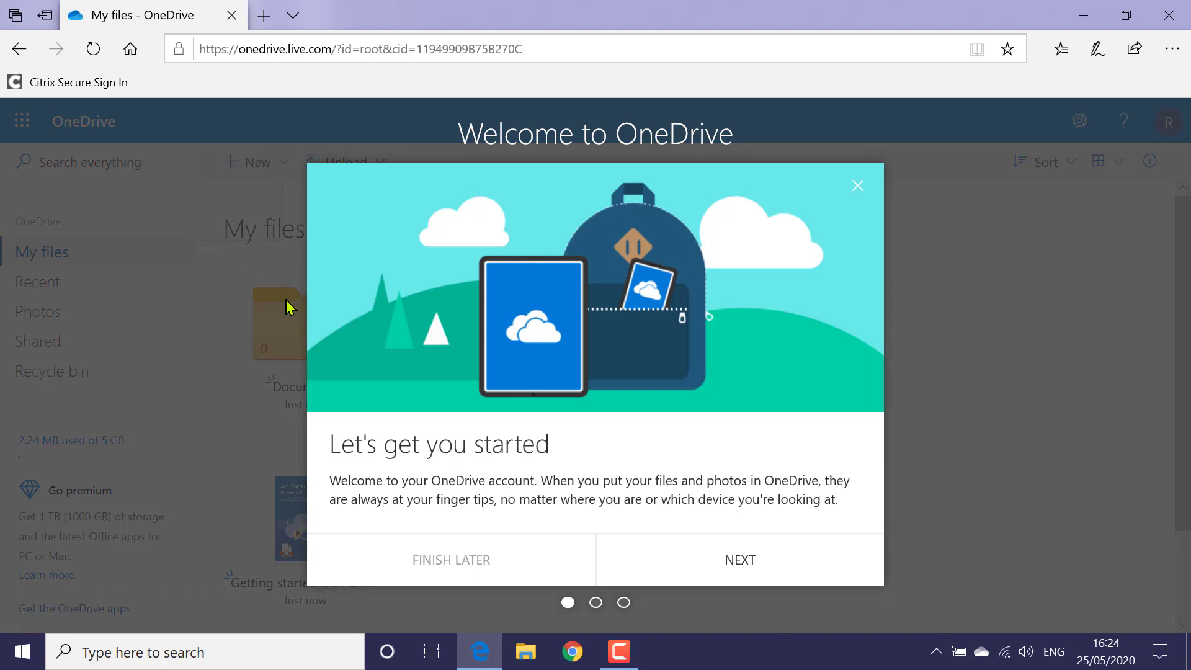
mouse_move(748, 566)
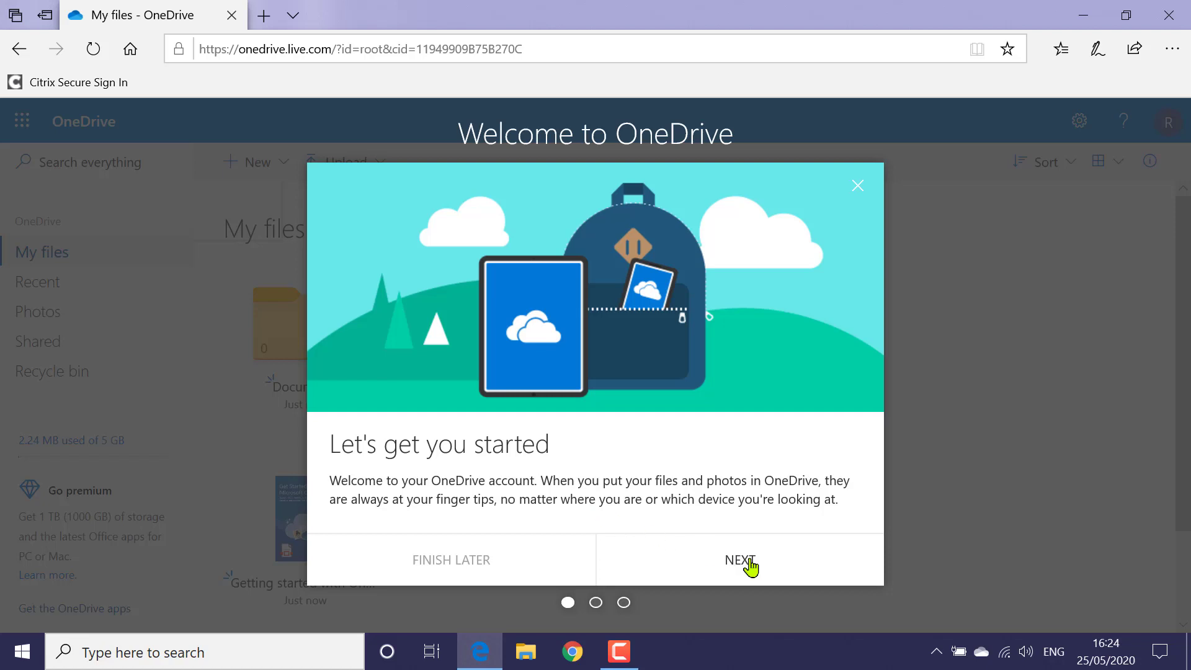
left_click(738, 560)
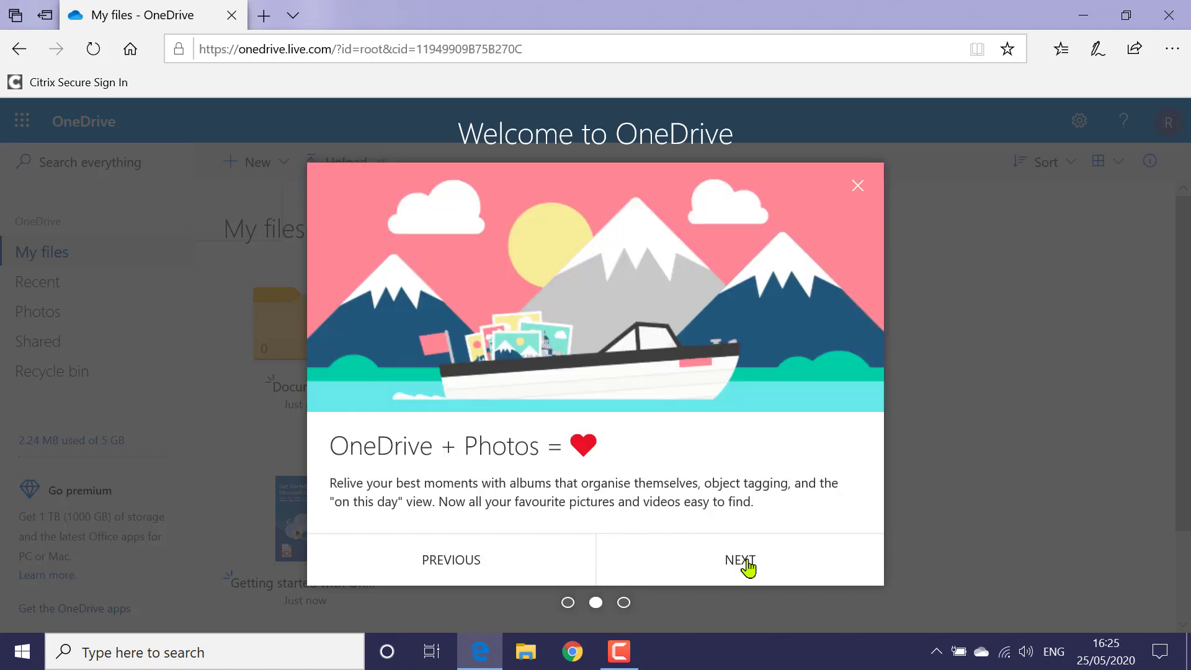
mouse_move(572, 517)
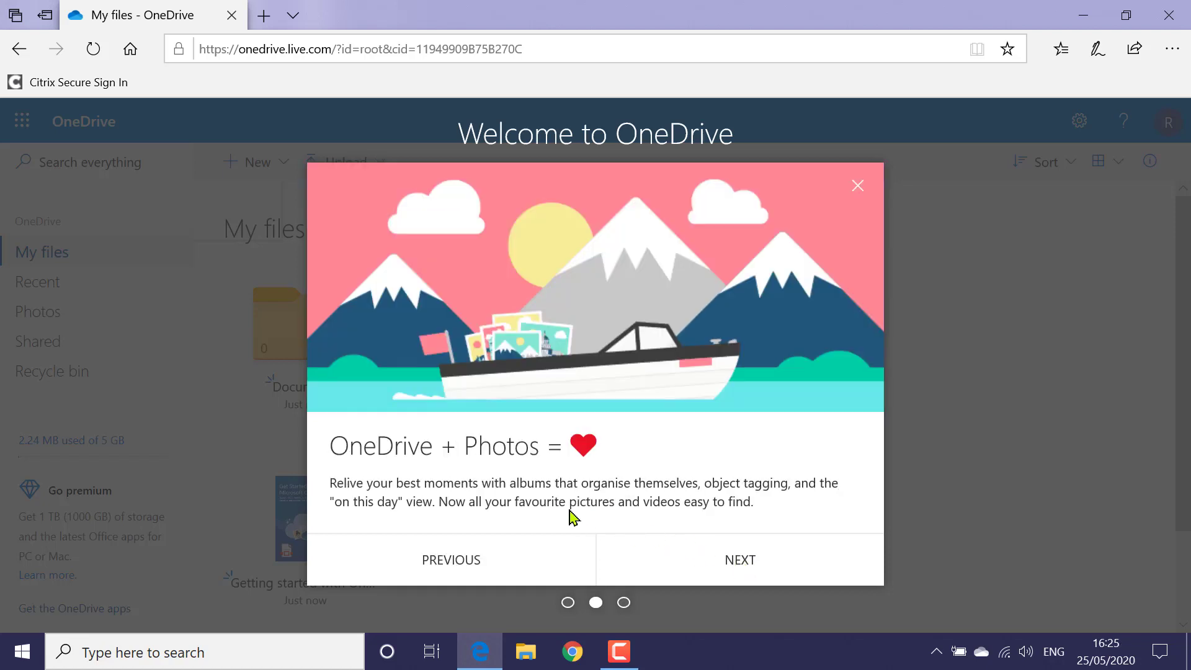
mouse_move(339, 466)
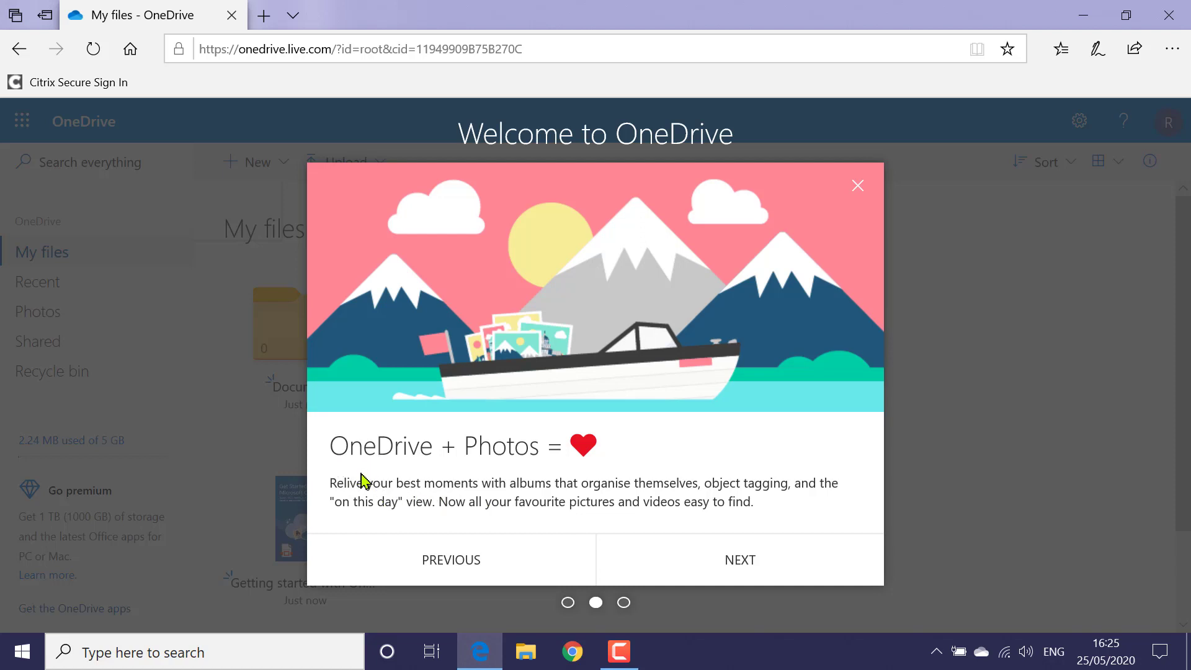
mouse_move(474, 497)
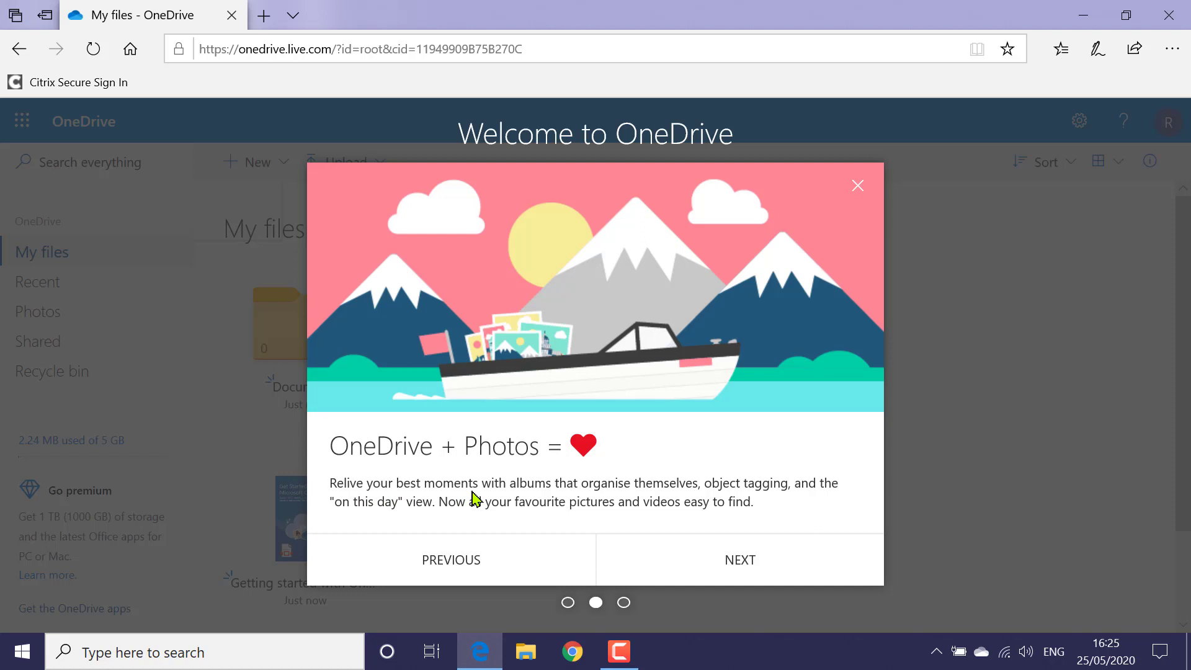
mouse_move(674, 497)
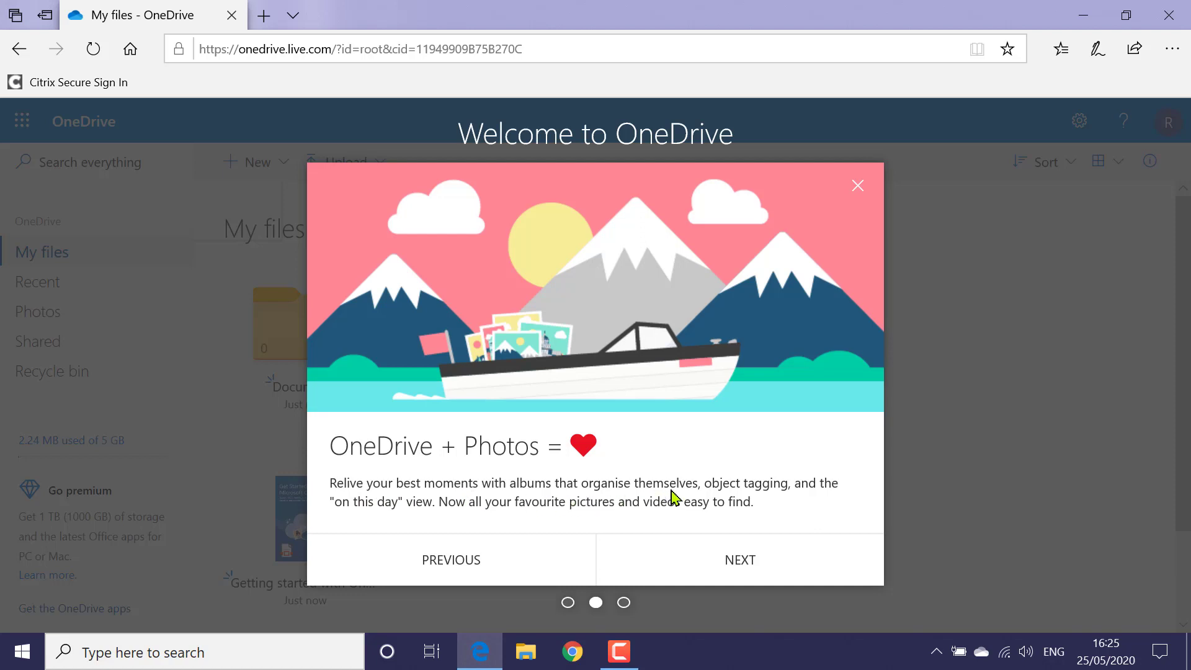
mouse_move(470, 518)
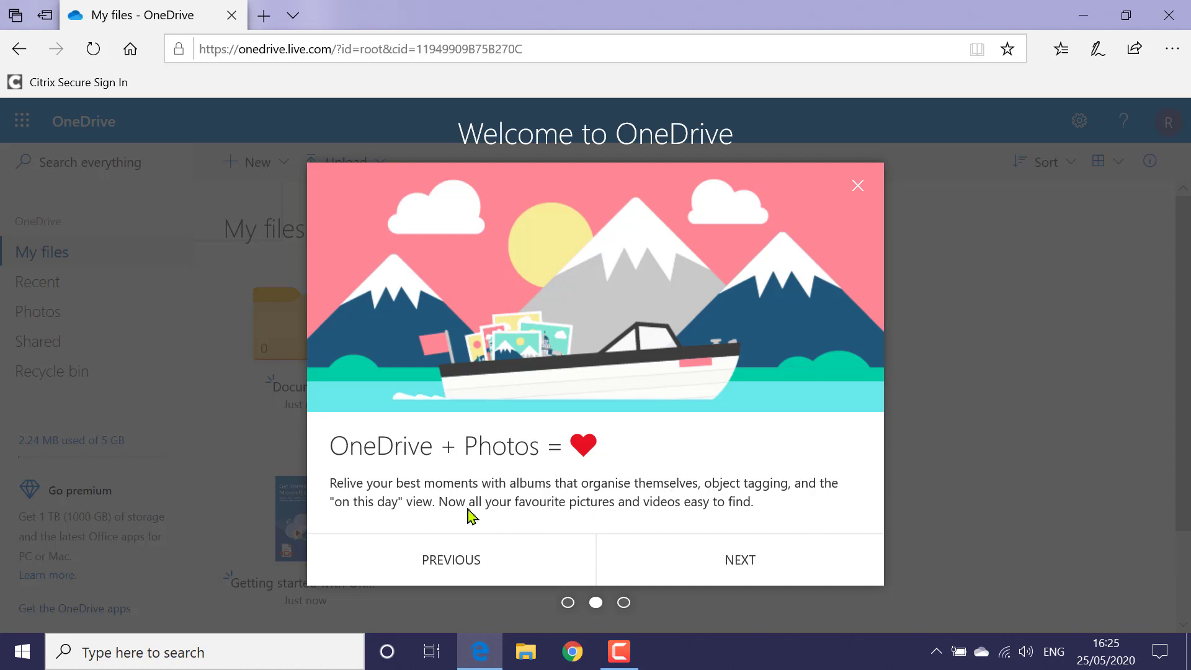
mouse_move(423, 518)
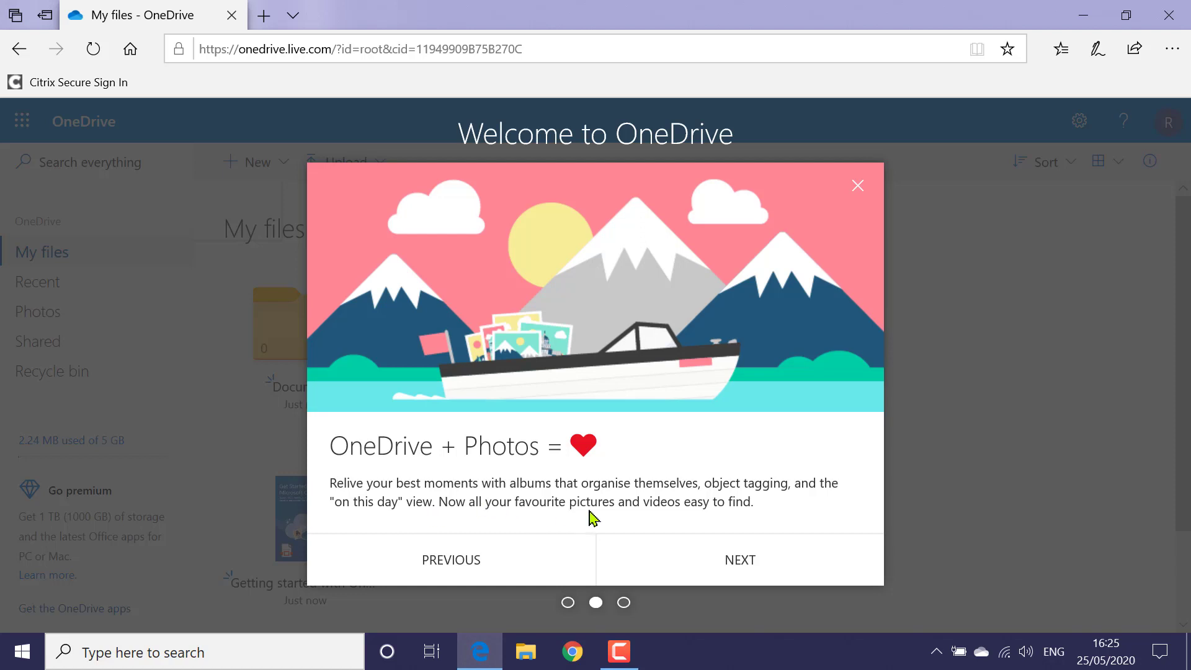
mouse_move(747, 519)
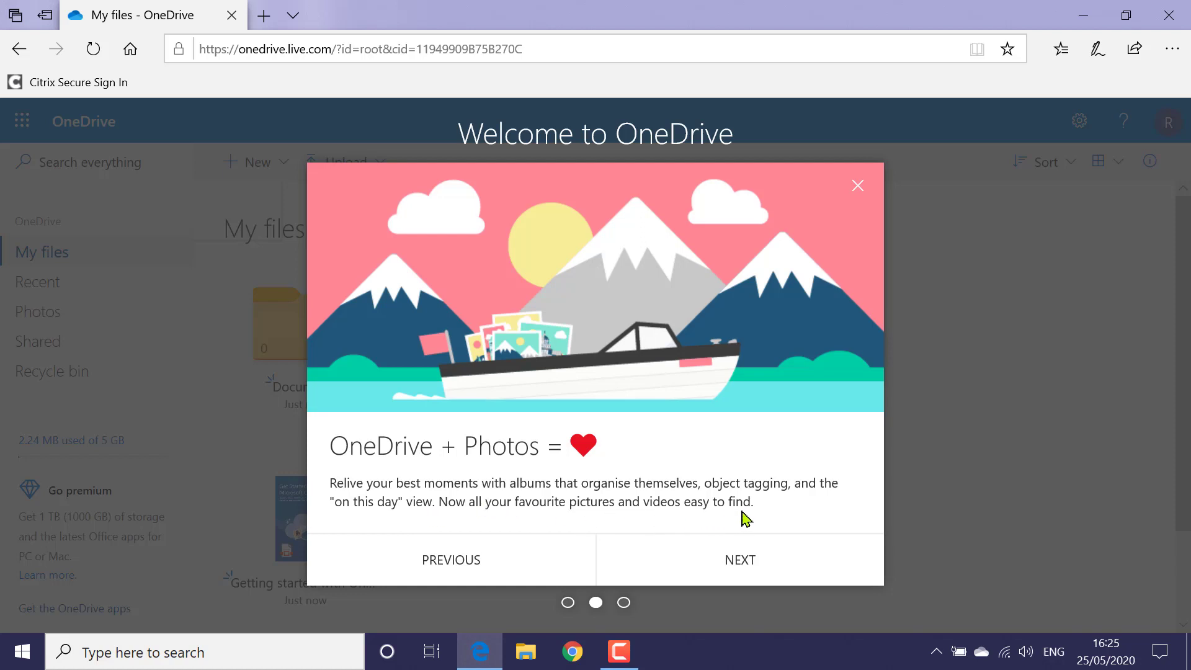
Advance the OneDrive welcome tour to the Microsoft 365 Personal offer and close it.
left_click(738, 560)
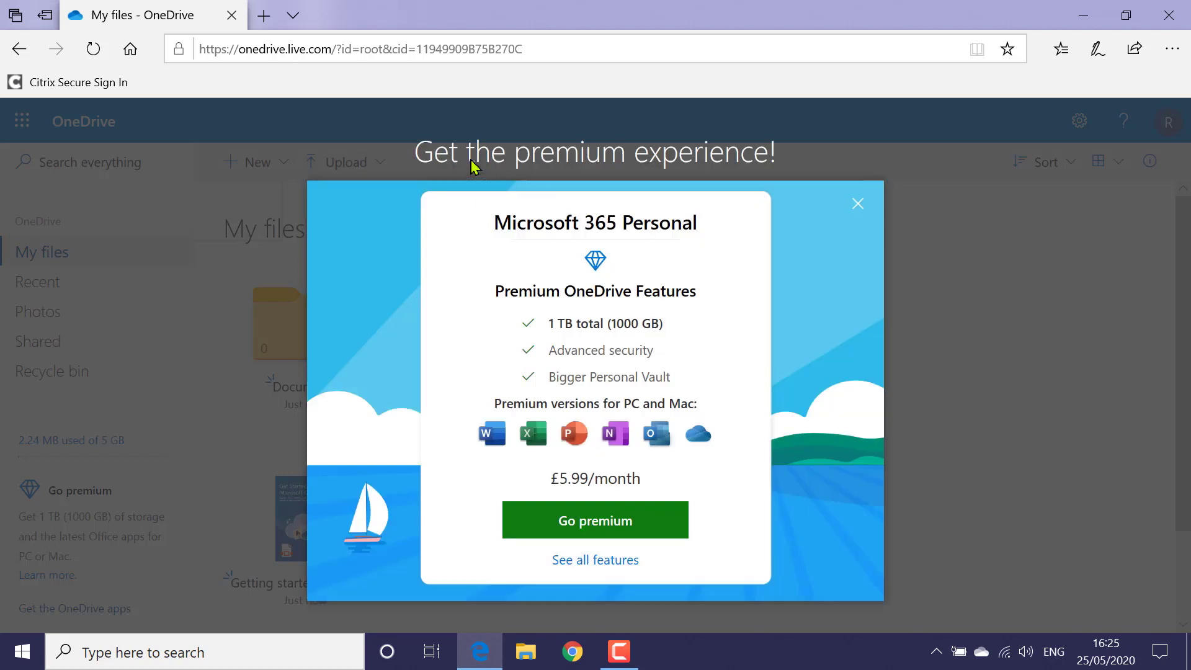
mouse_move(717, 175)
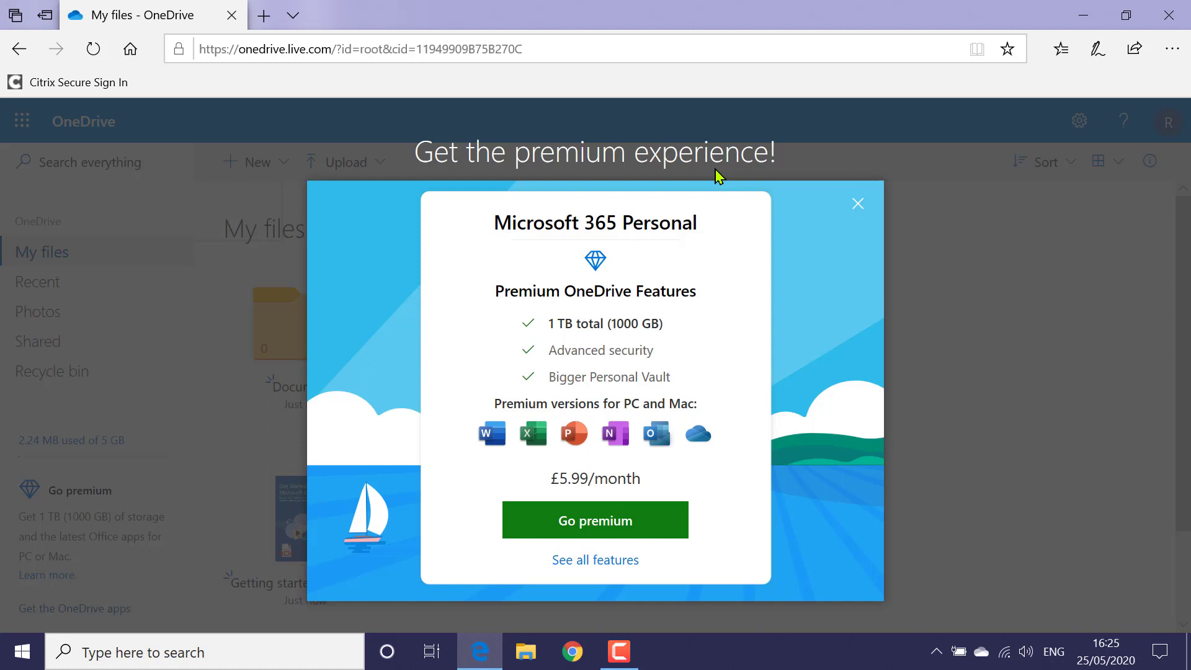
mouse_move(796, 497)
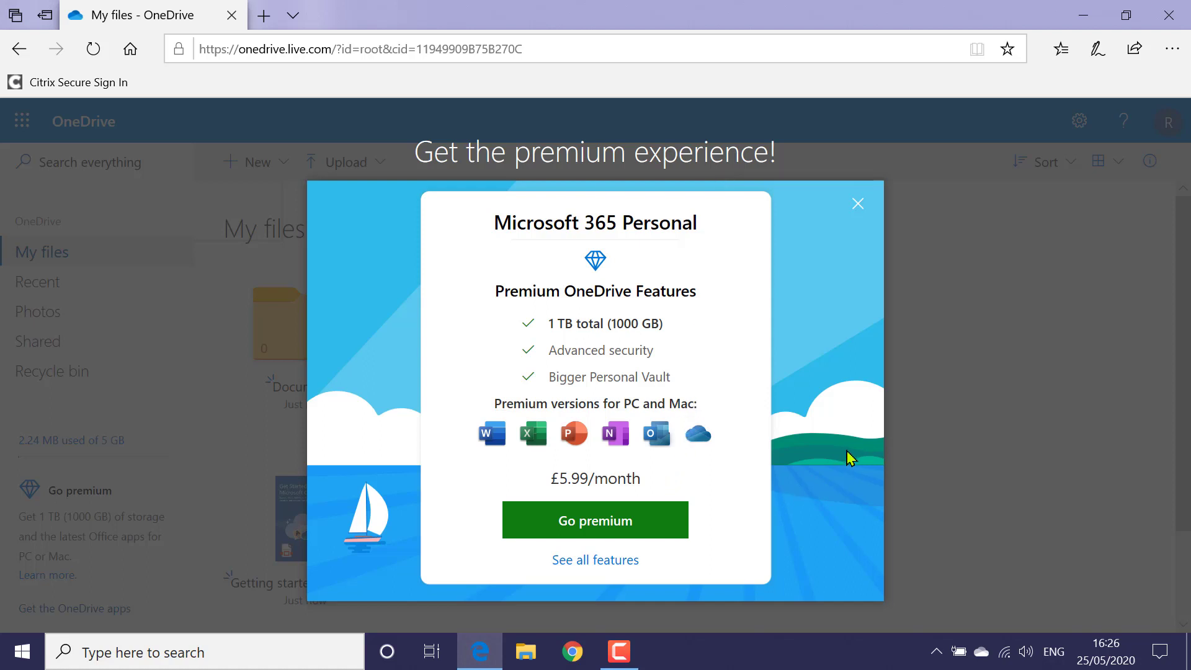
mouse_move(858, 210)
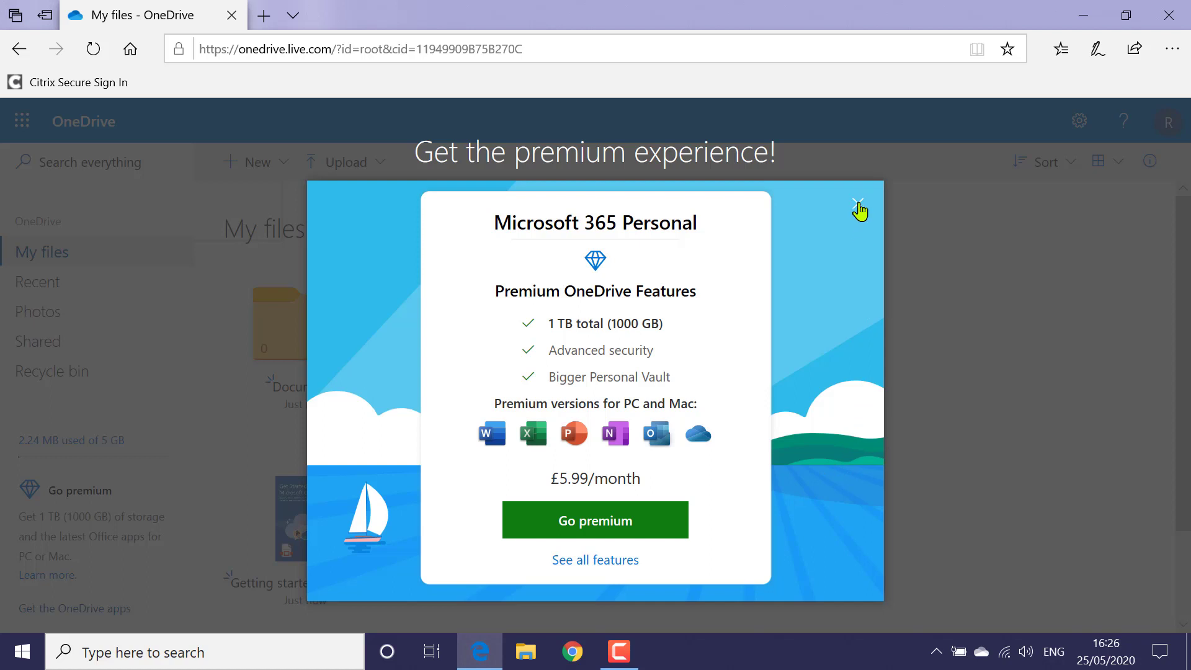
left_click(859, 207)
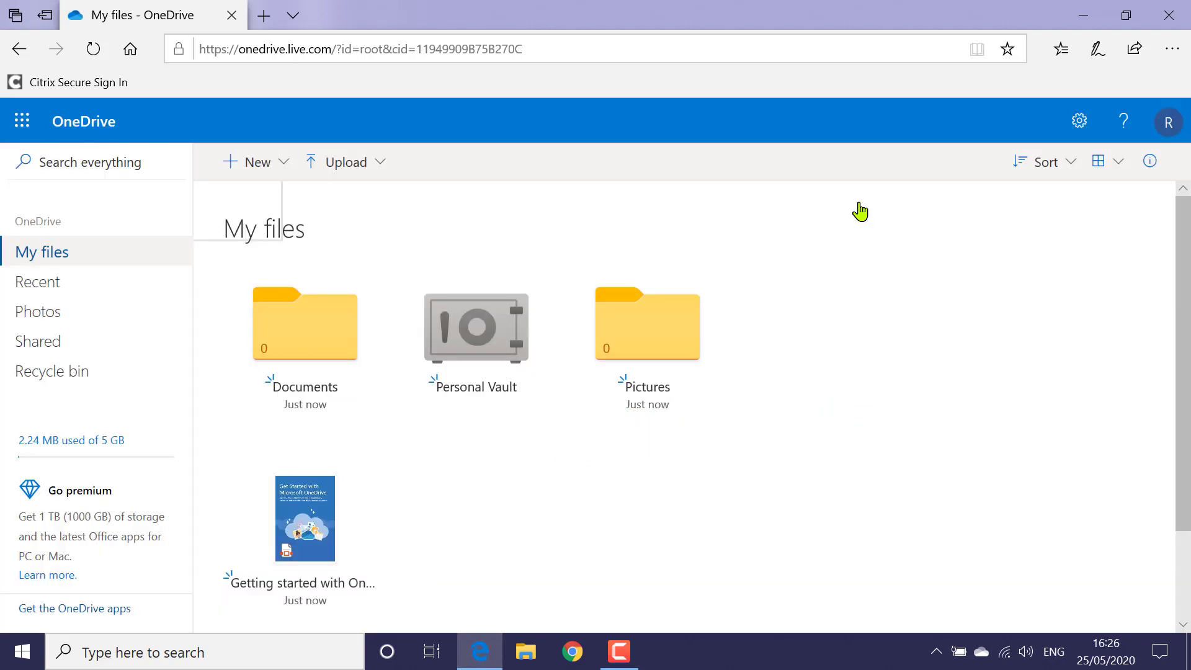
mouse_move(562, 239)
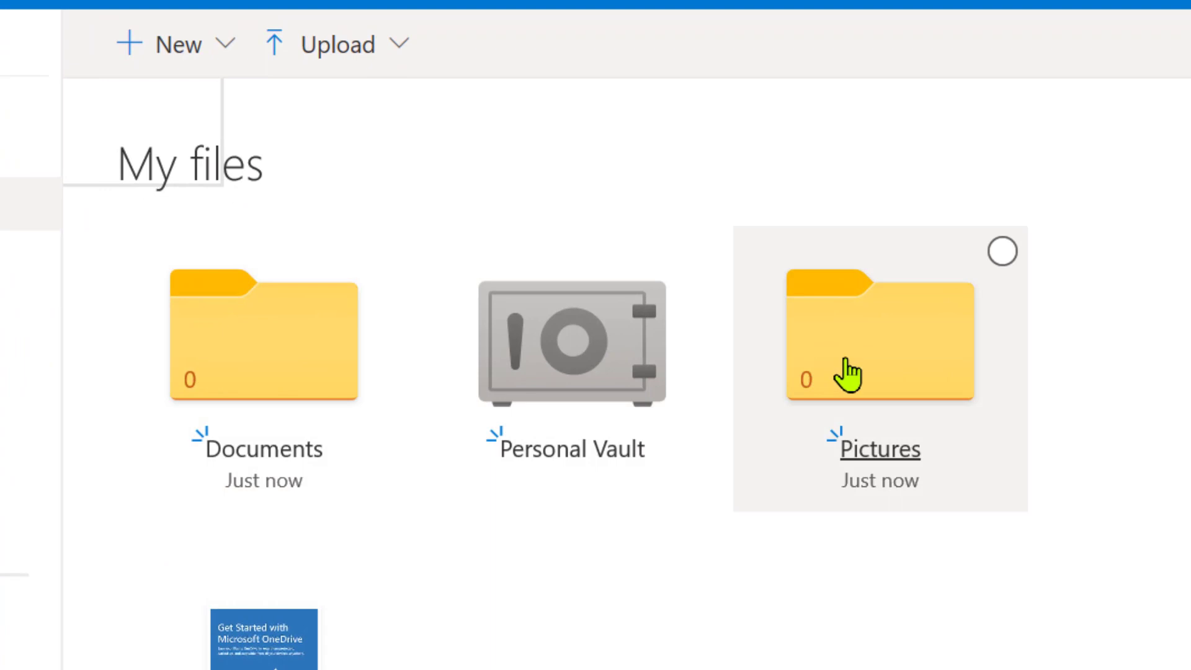
mouse_move(612, 383)
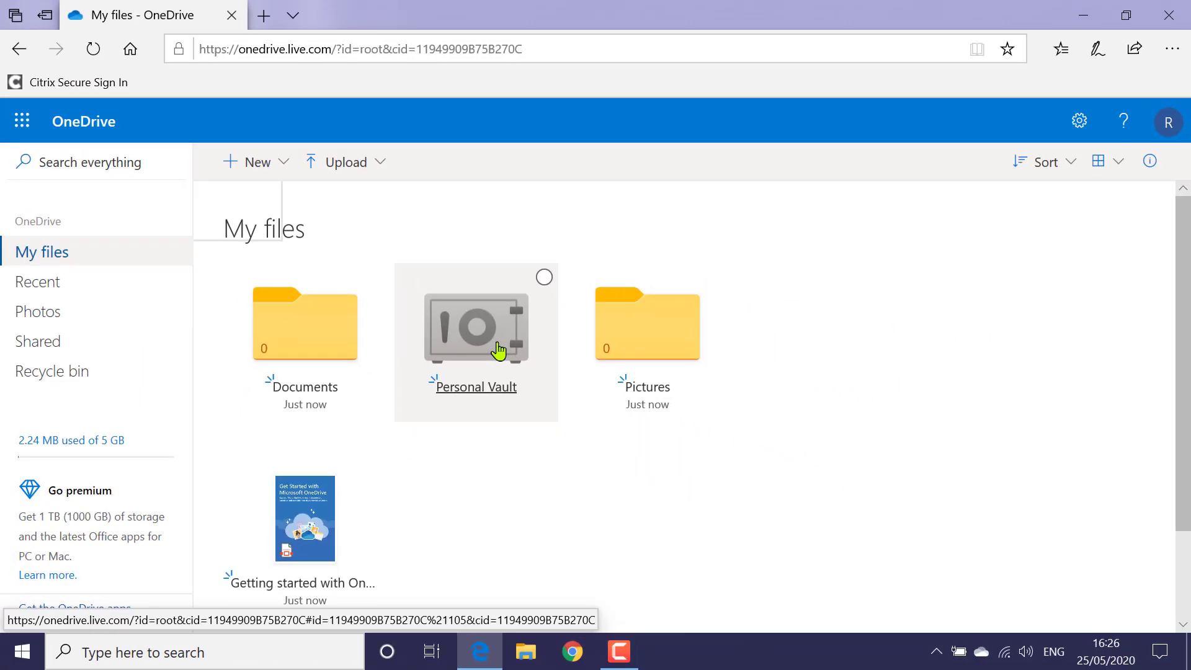
mouse_move(266, 274)
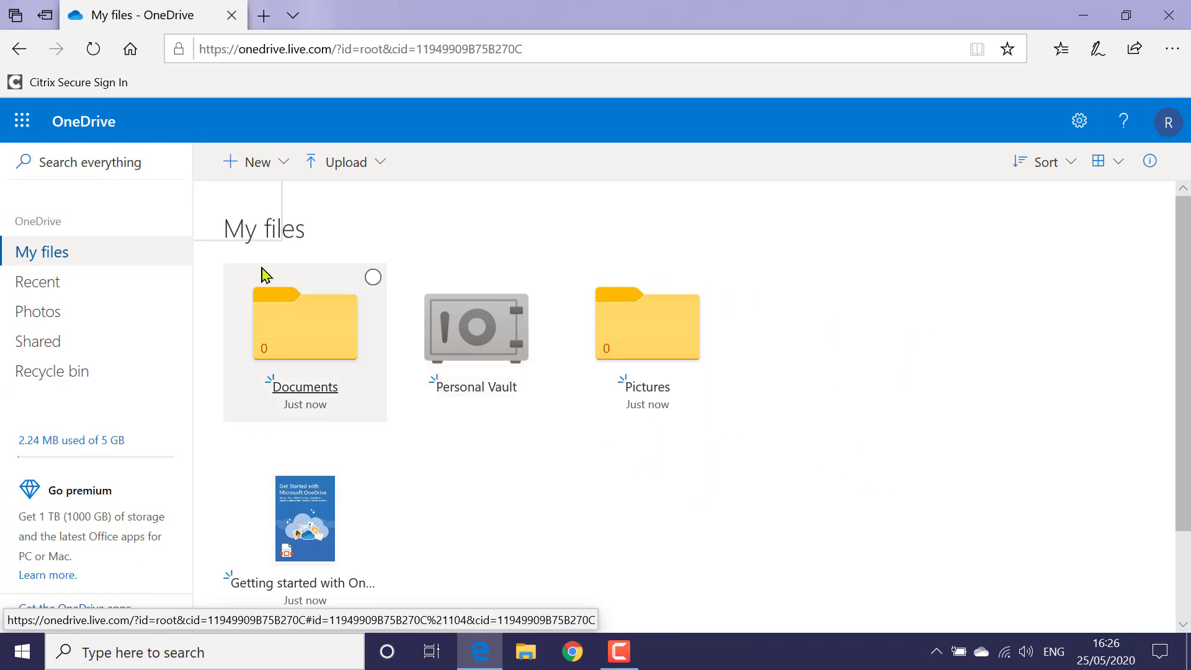
Open the Microsoft 365 app launcher from OneDrive's My files.
left_click(22, 121)
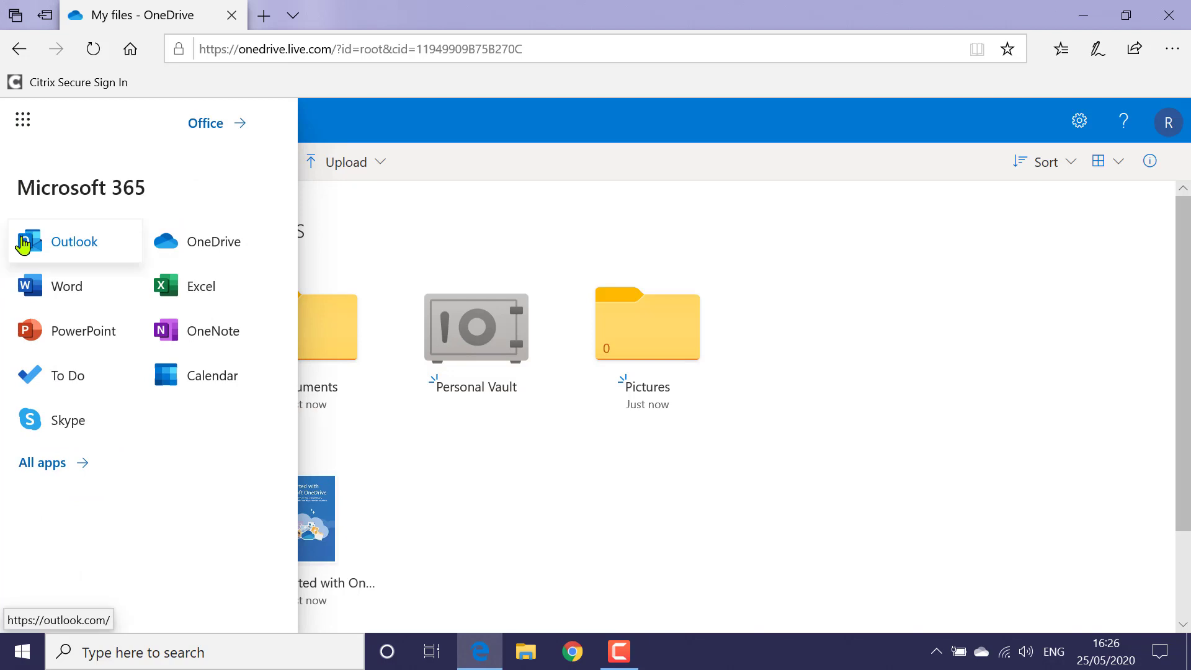
mouse_move(85, 251)
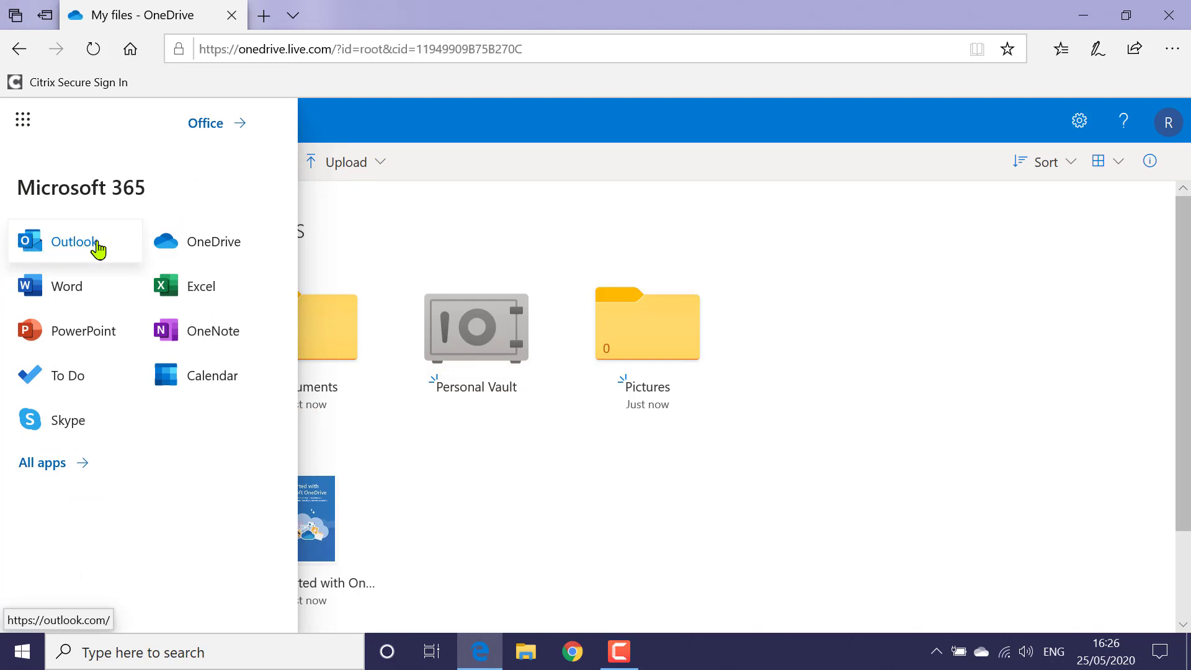
Choose Outlook in the app launcher to open the Outlook.com inbox.
left_click(75, 242)
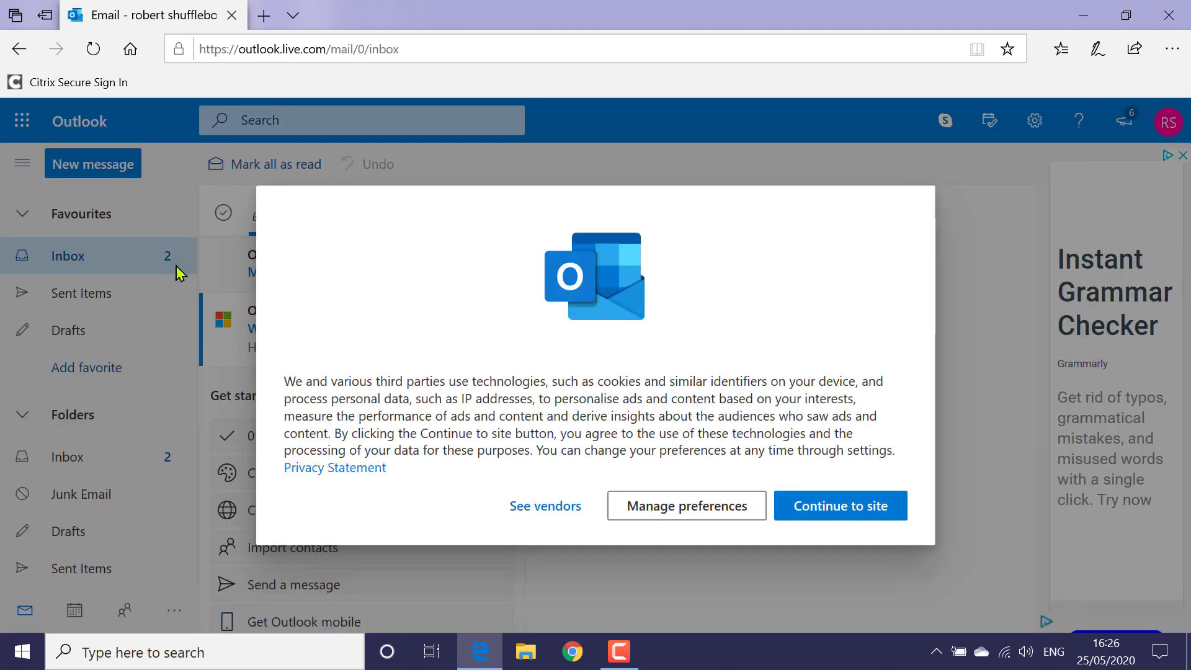
mouse_move(373, 375)
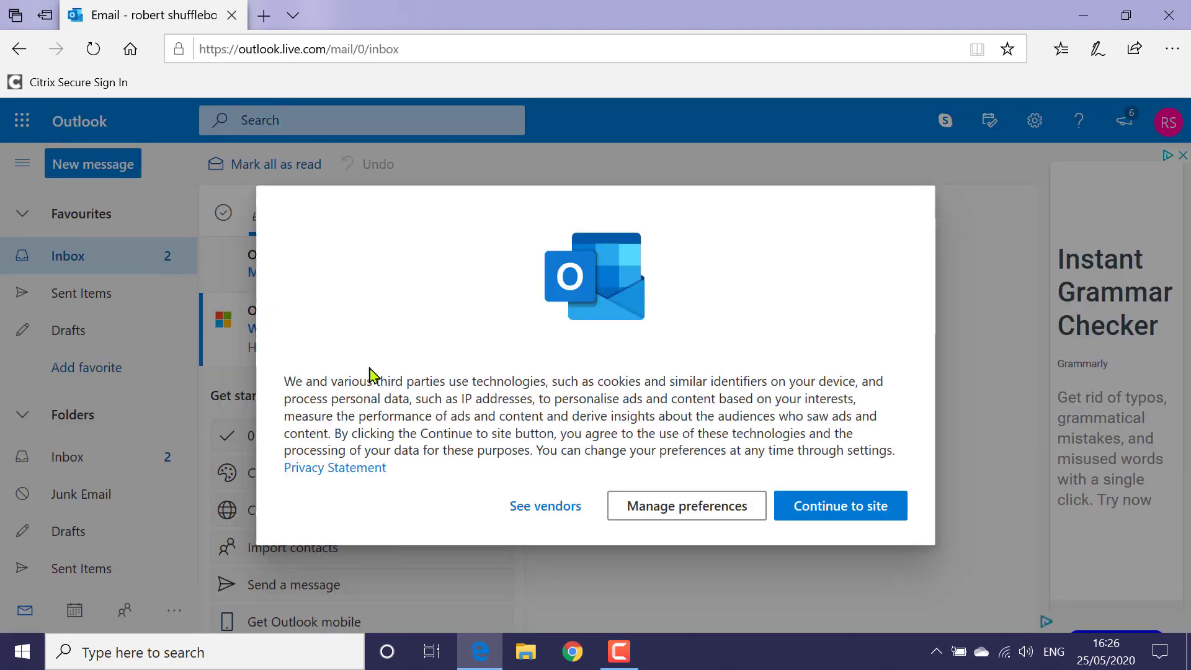
mouse_move(387, 390)
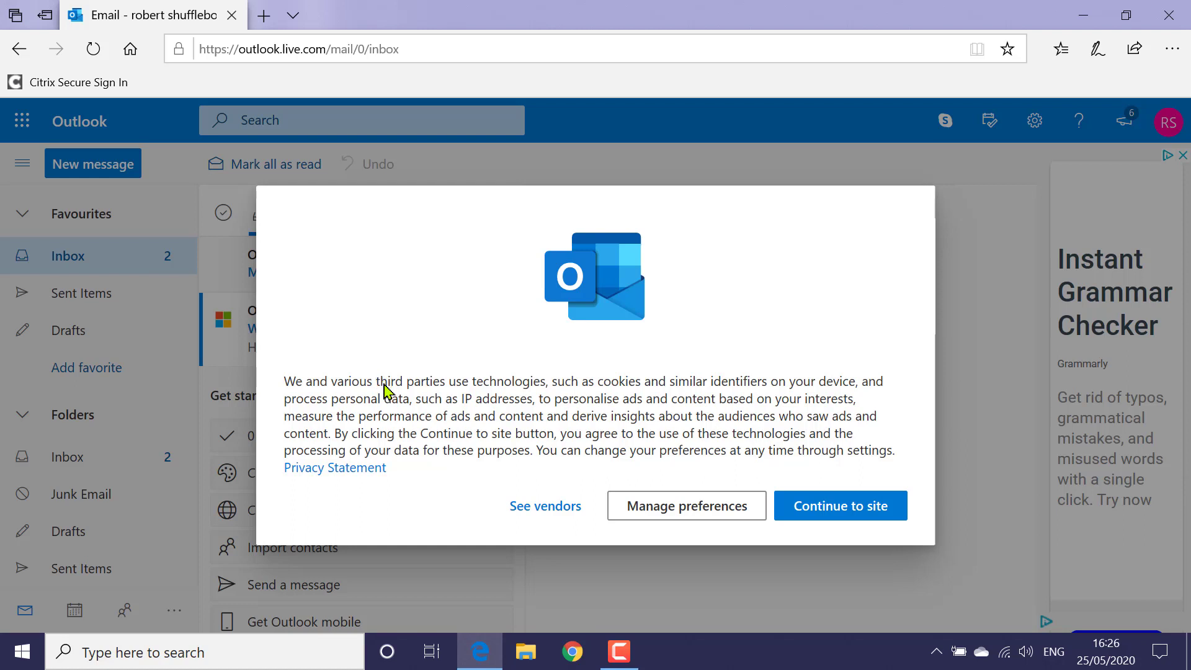
mouse_move(427, 462)
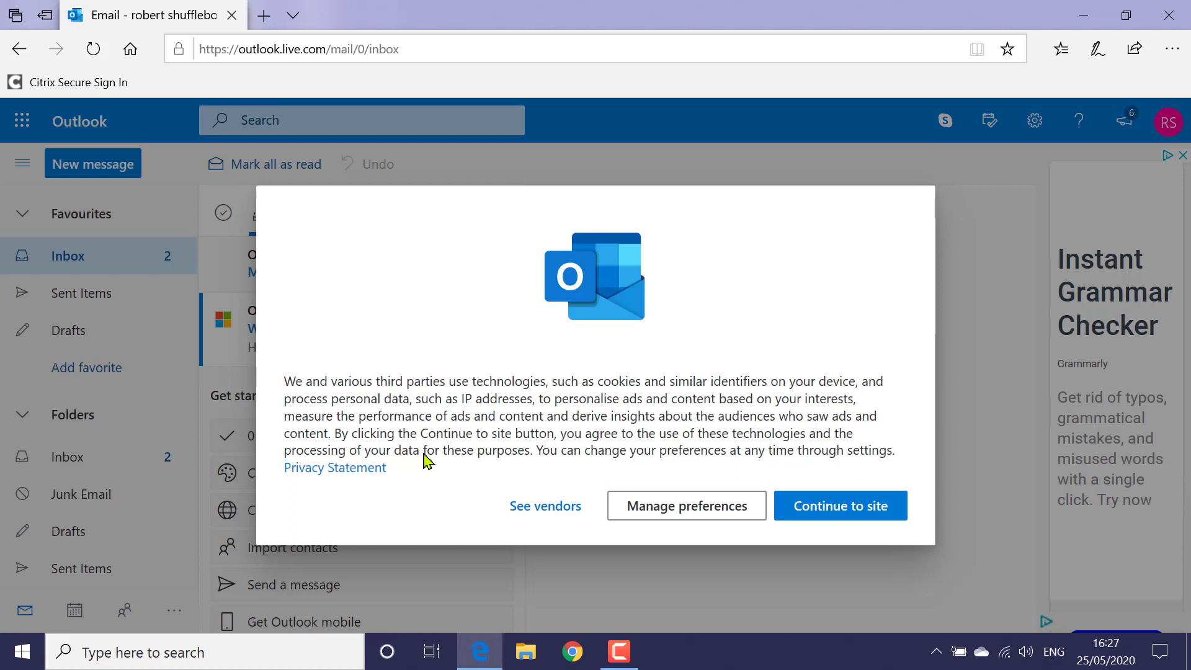
mouse_move(477, 503)
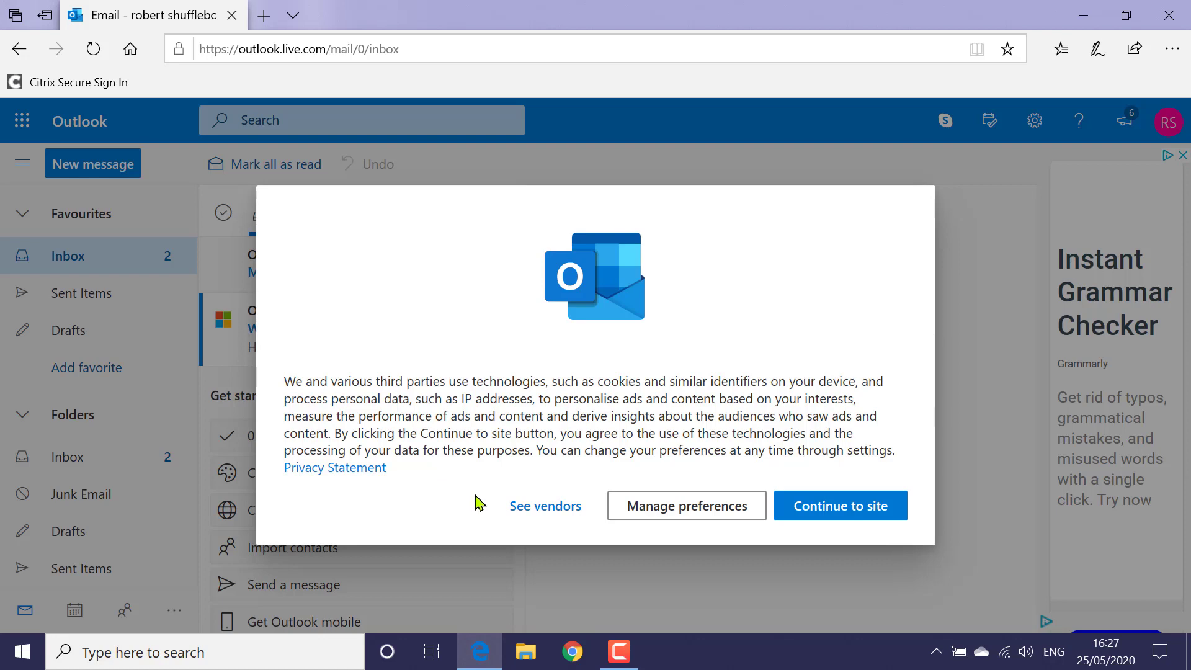
mouse_move(545, 517)
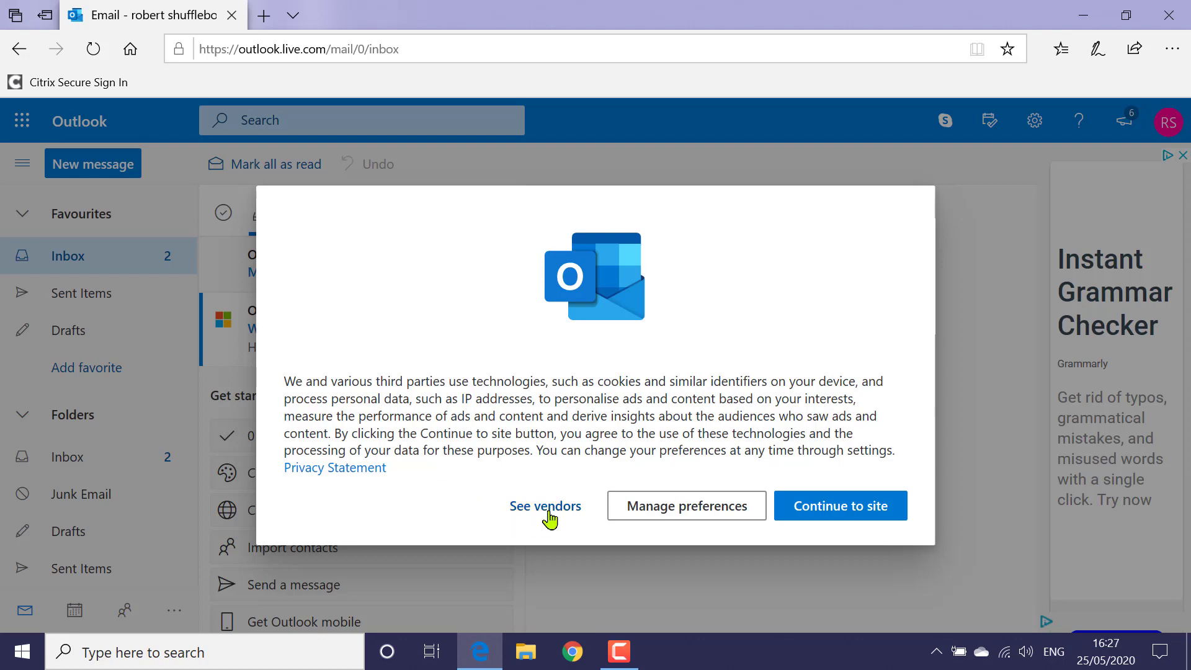
mouse_move(803, 541)
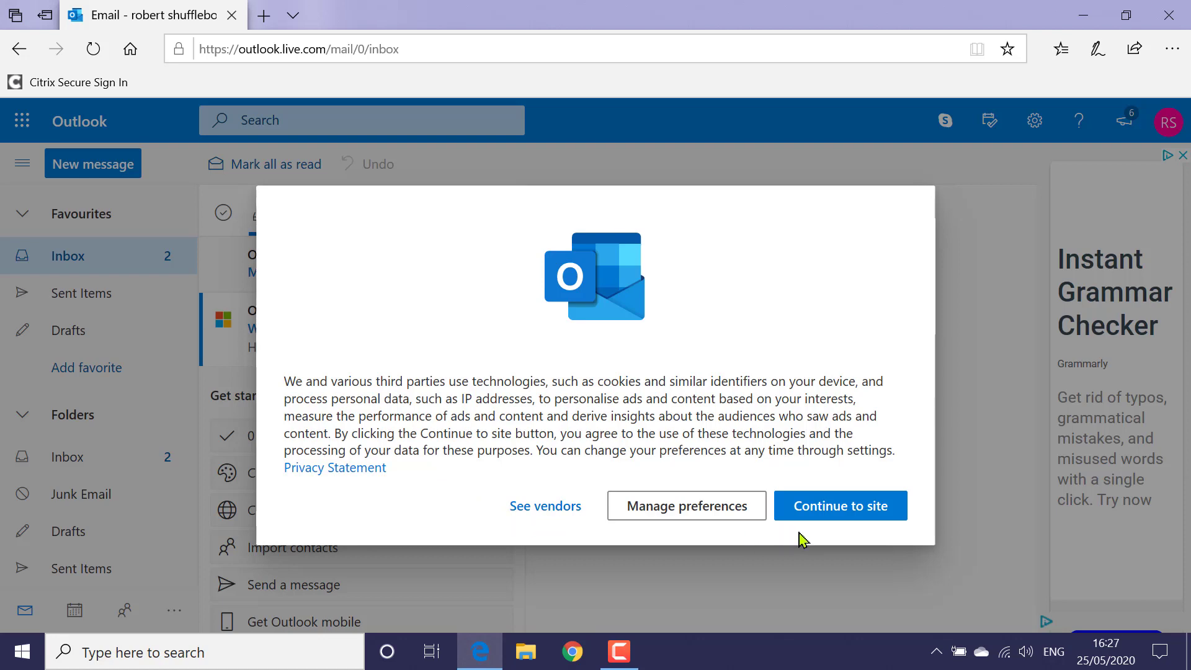
Accept the Outlook.com privacy notice with 'Continue to site' to reveal the inbox.
left_click(840, 505)
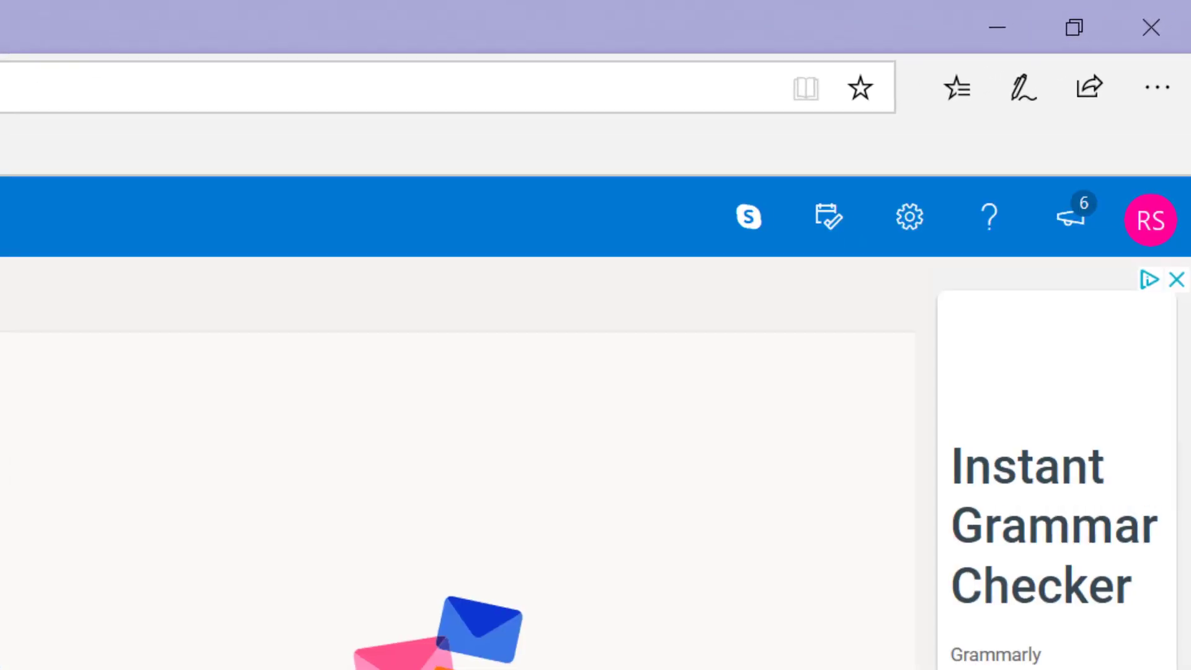